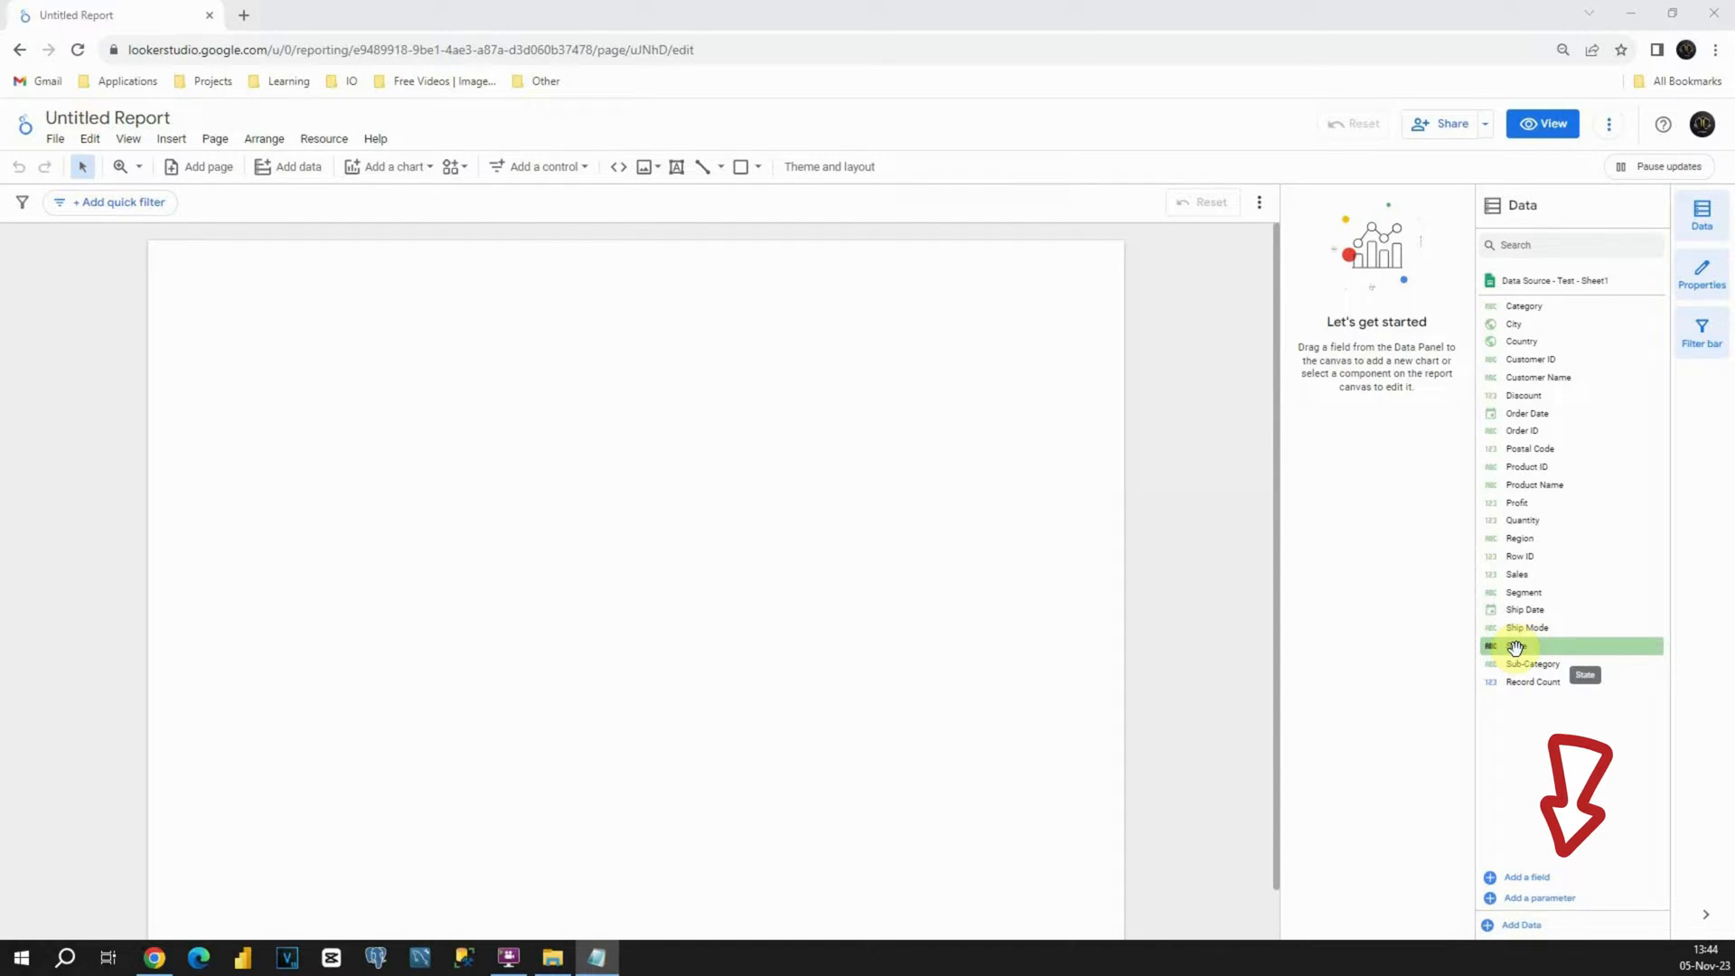
{"action": "mouse_move", "coordinate": [1504, 876]}
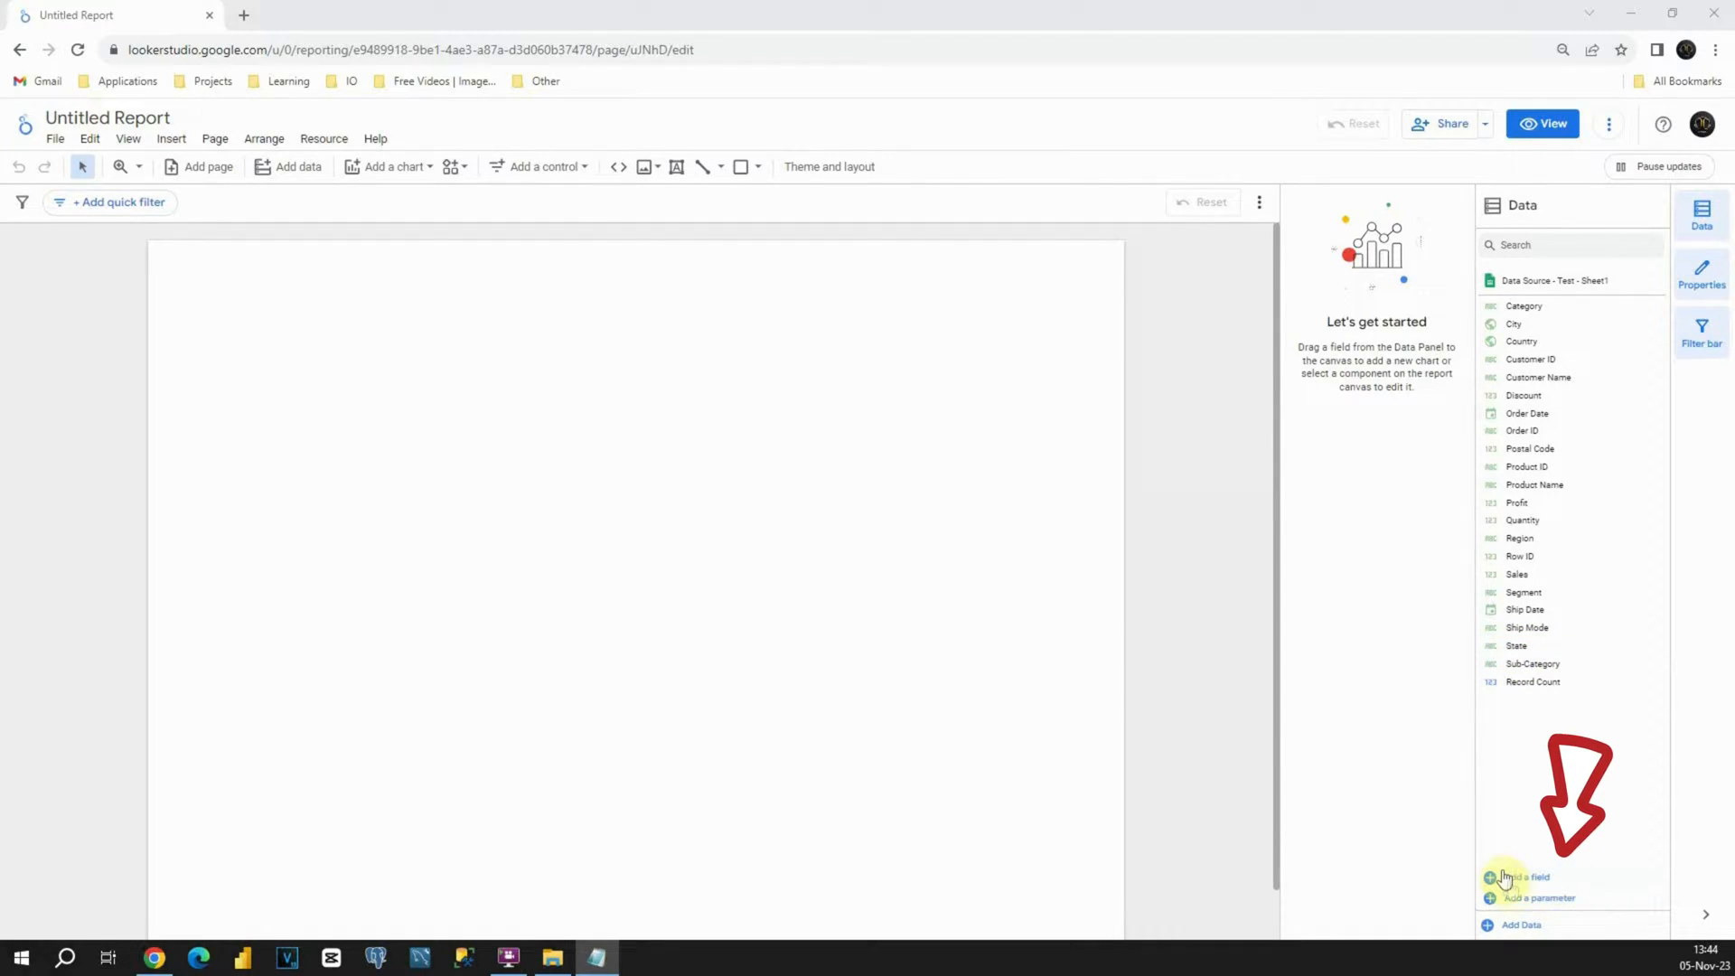
- Open a new, empty calculated-field editor from the Data panel's Add a field
{"action": "left_click", "coordinate": [1527, 876]}
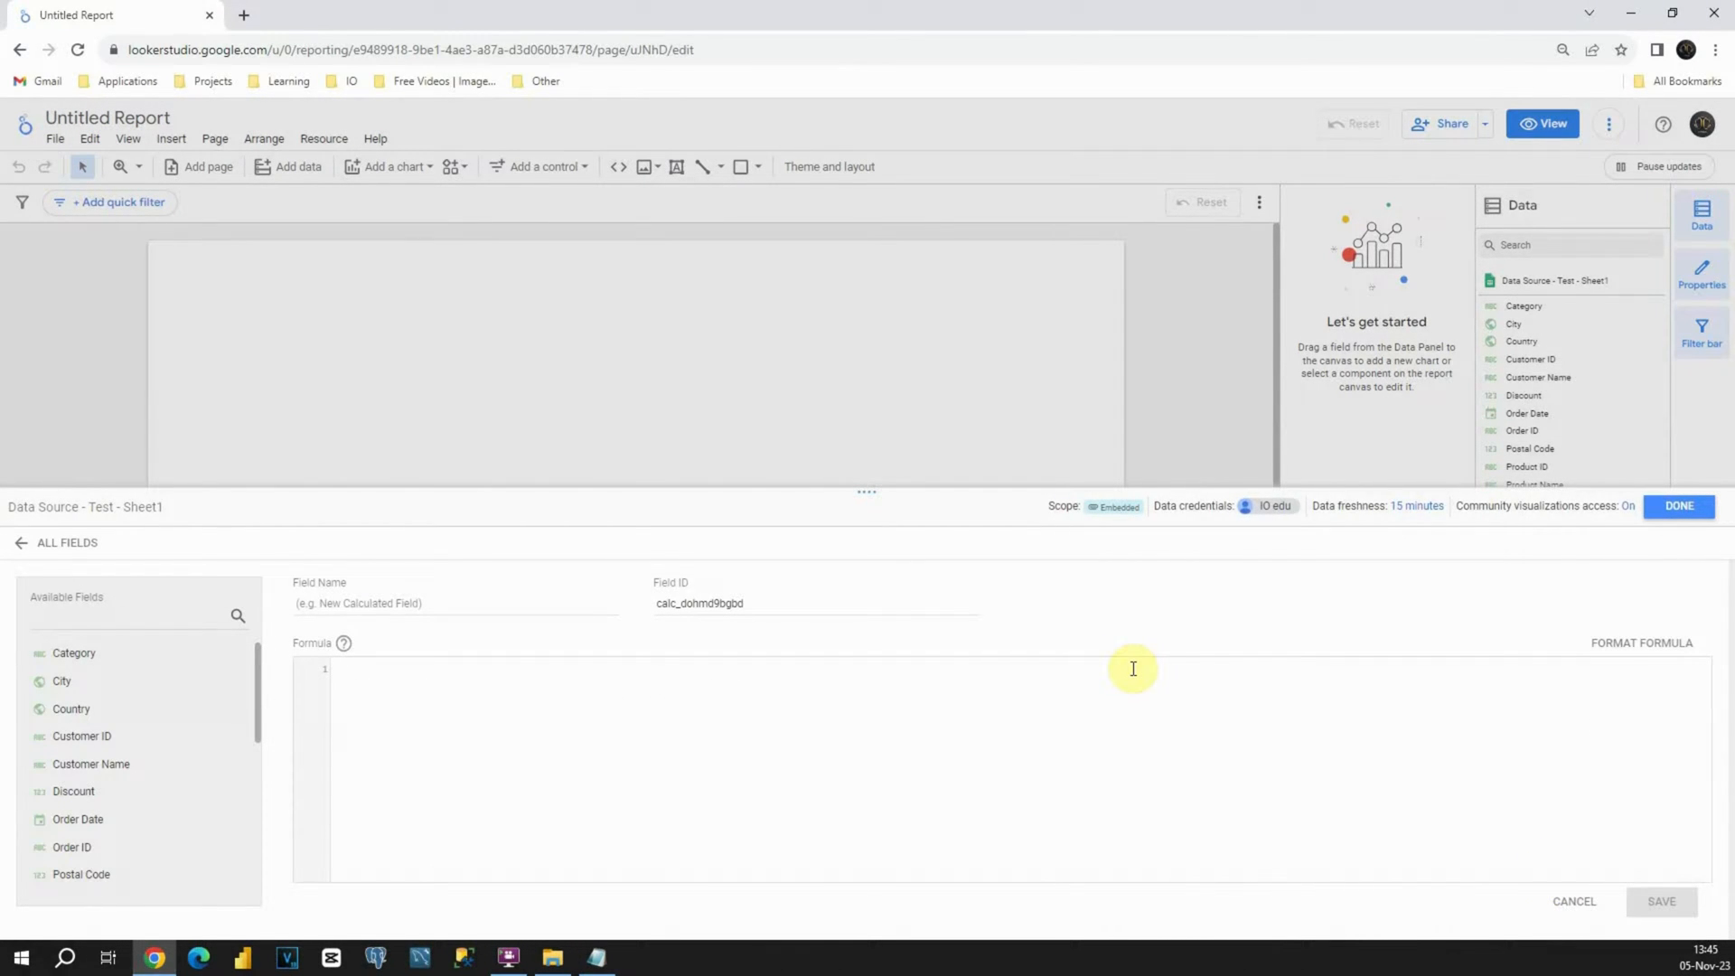
{"action": "mouse_move", "coordinate": [5, 647]}
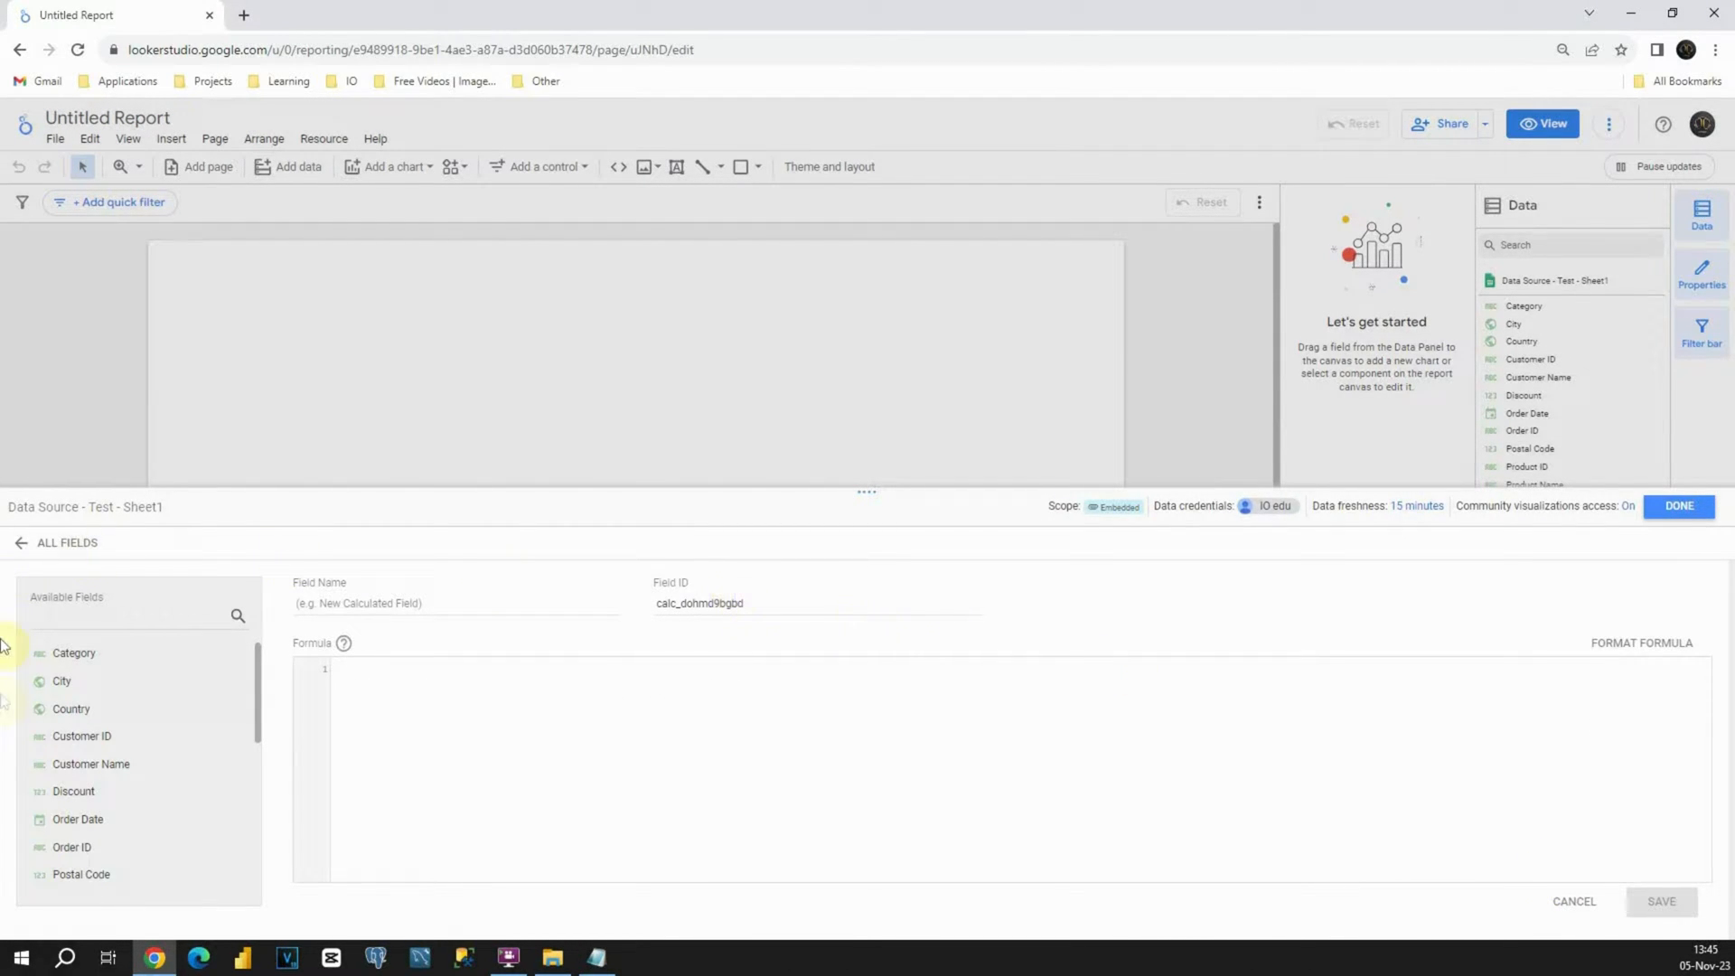
{"action": "mouse_move", "coordinate": [82, 736]}
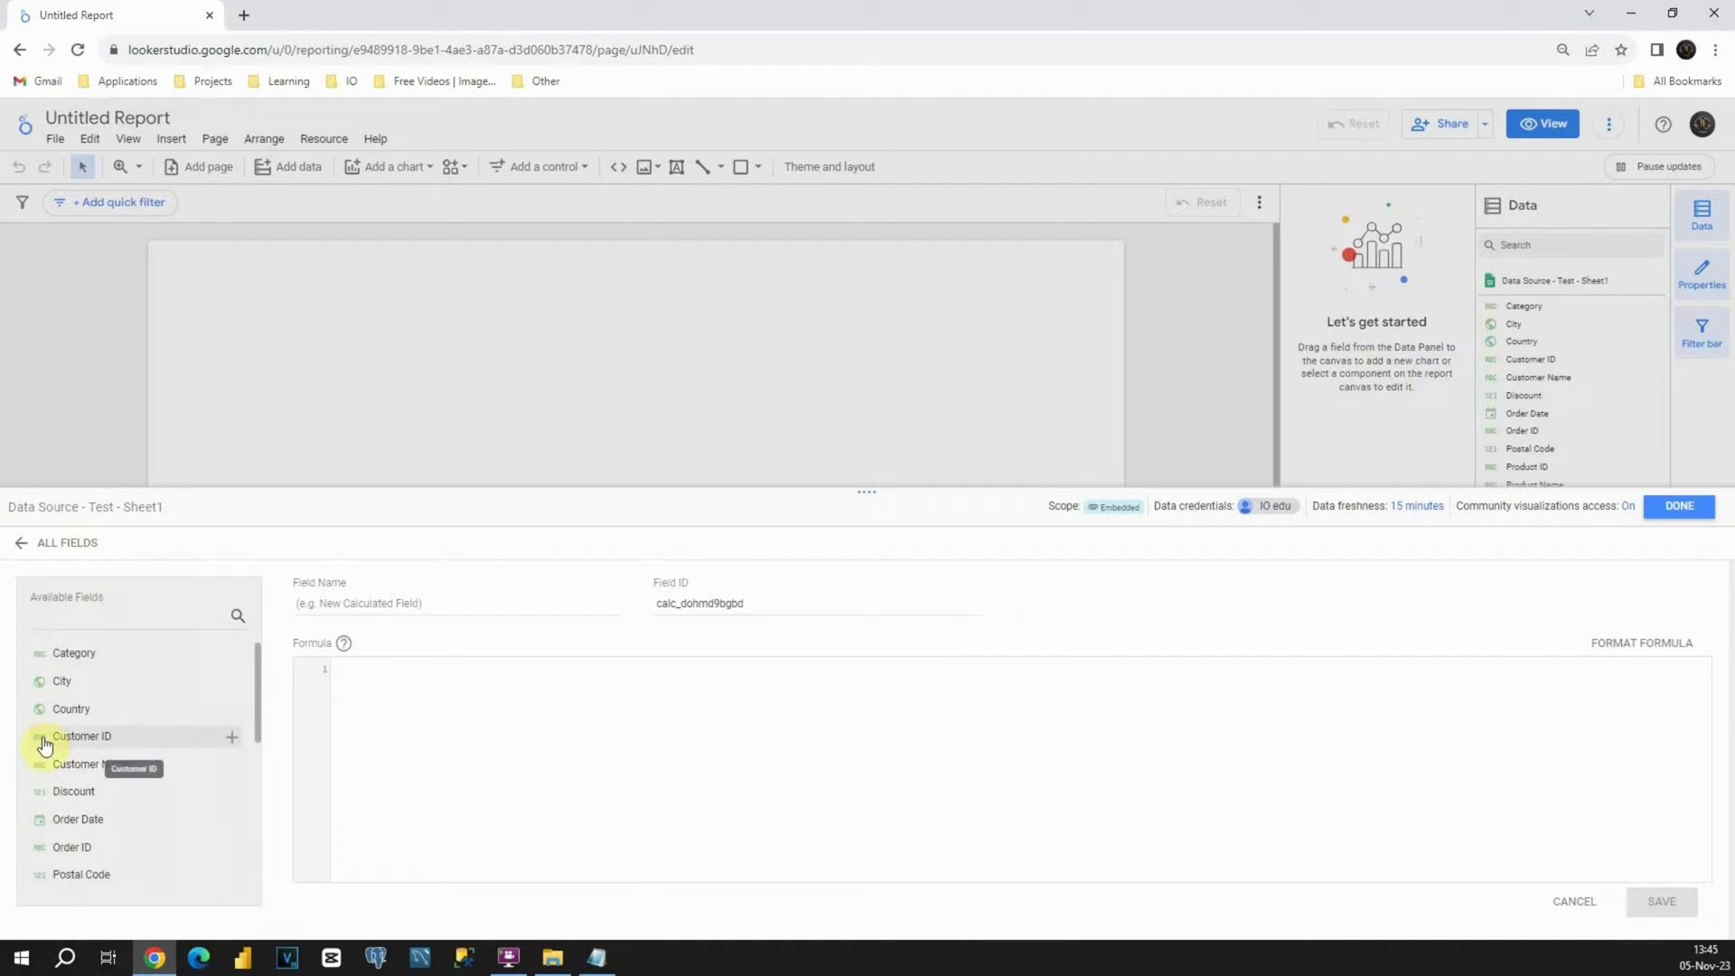
{"action": "mouse_move", "coordinate": [78, 744]}
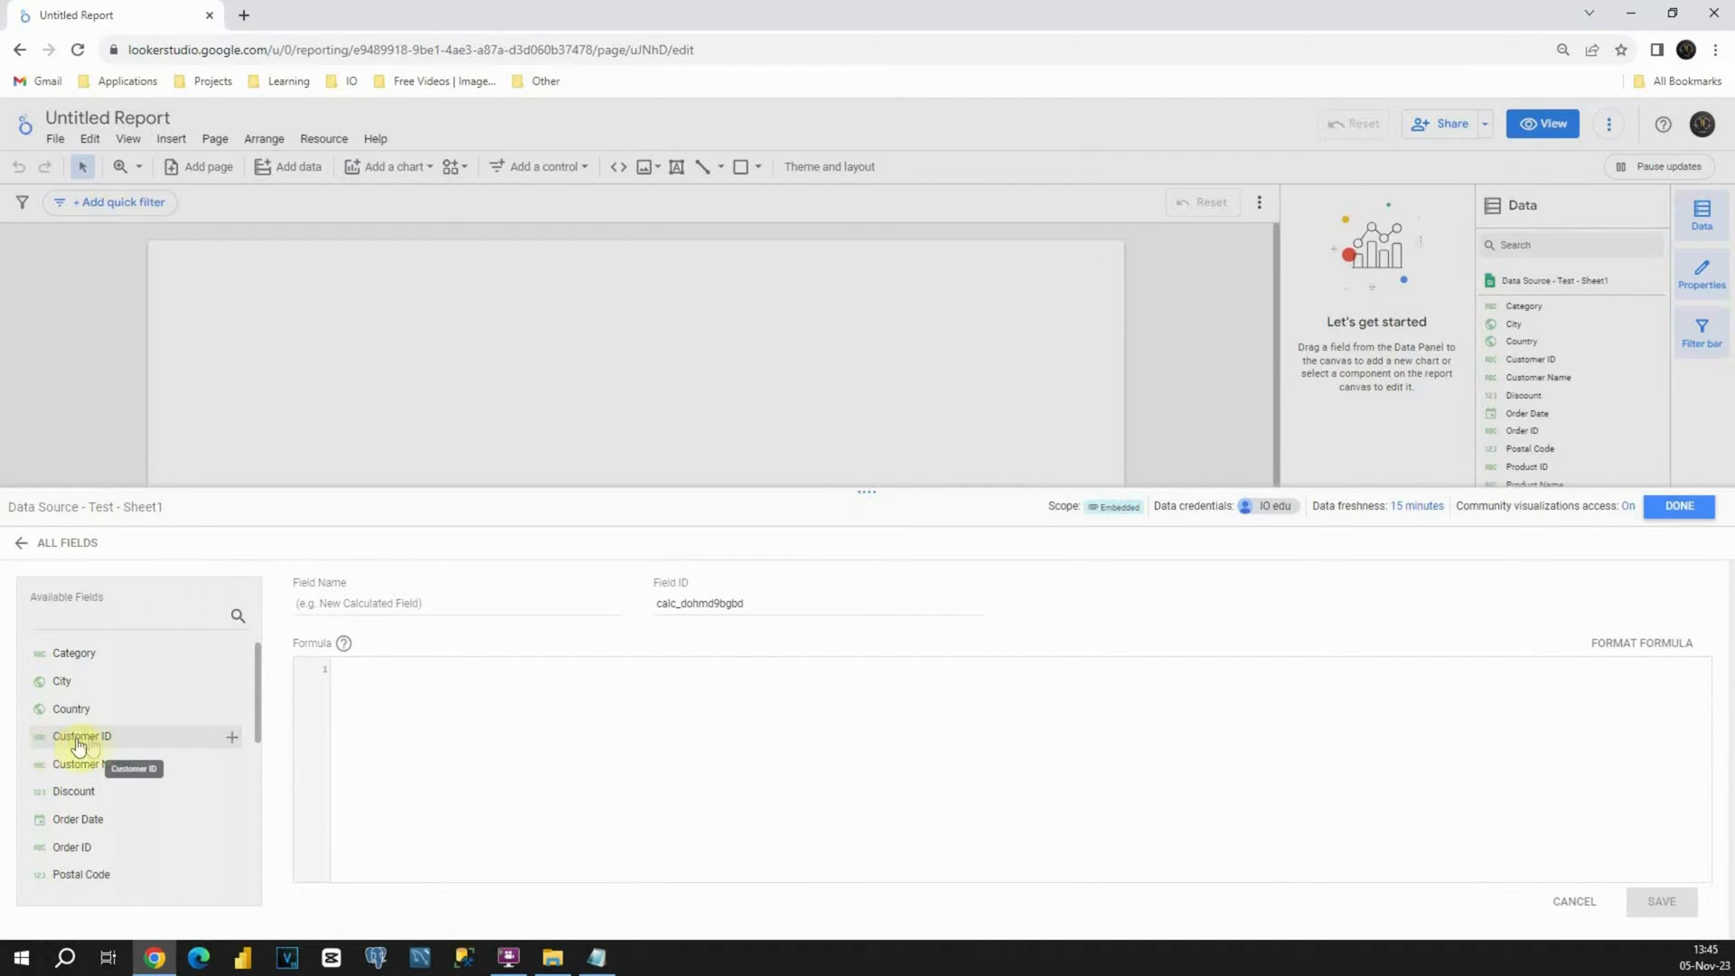
{"action": "scroll", "scroll_direction": "down", "scroll_amount": 3}
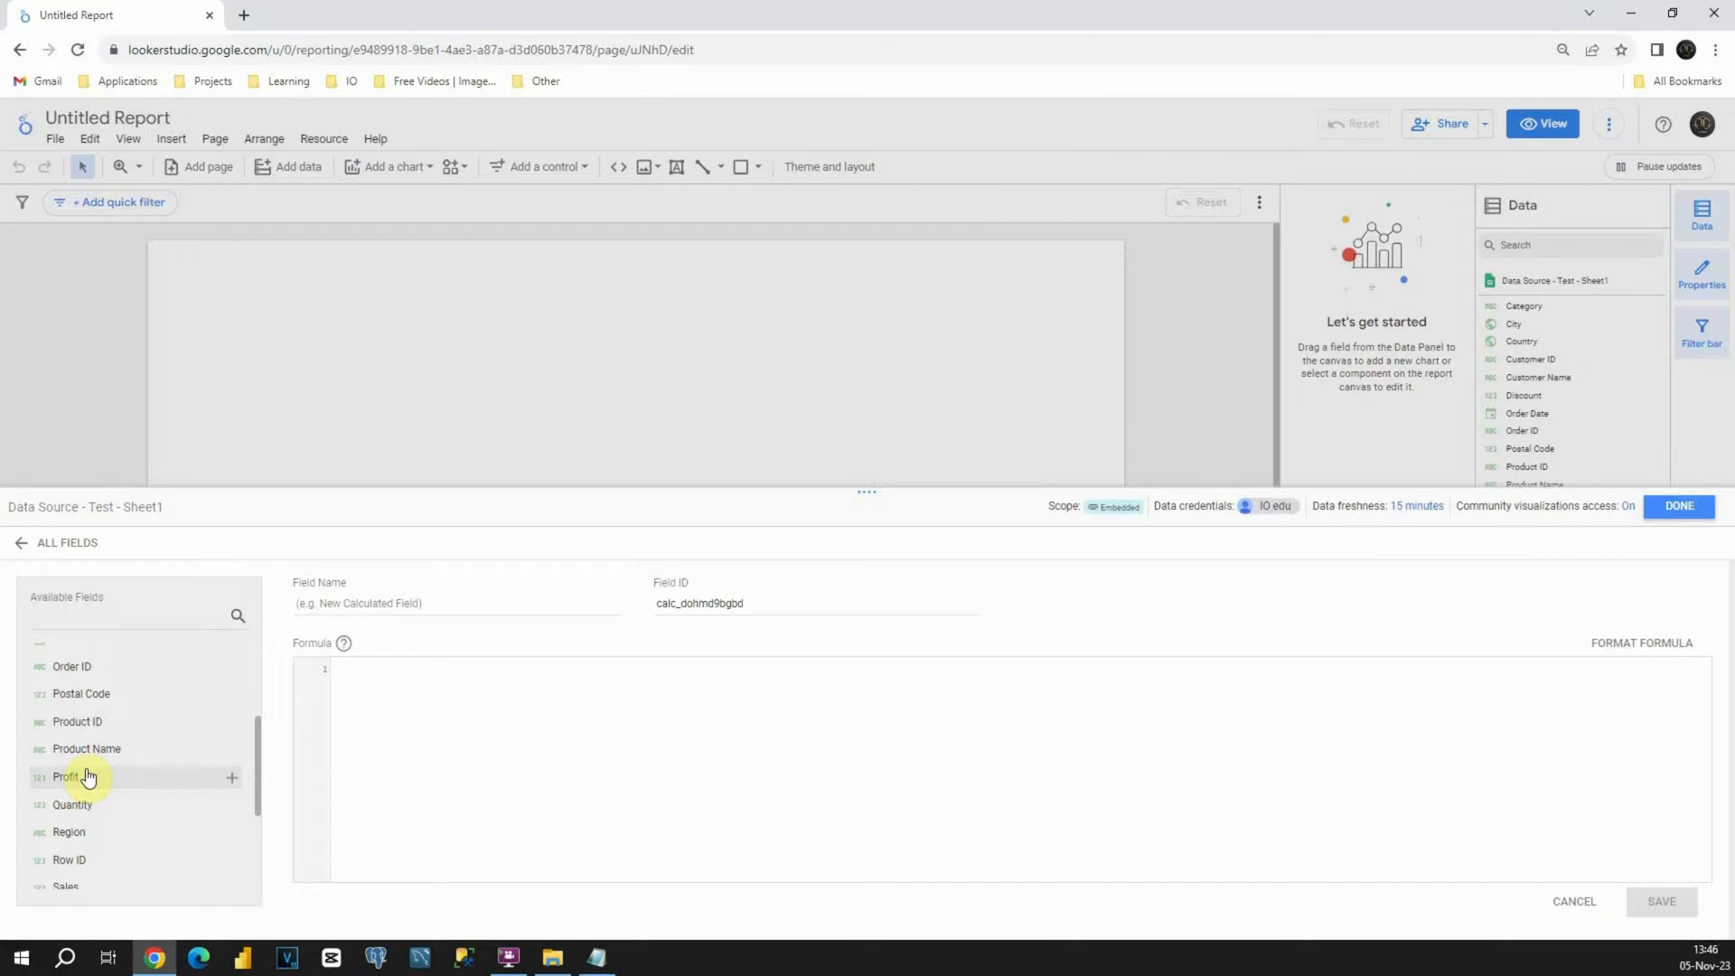
- Create and save the calculated field Tax with formula Profit*20/100
{"action": "type", "text": "profi"}
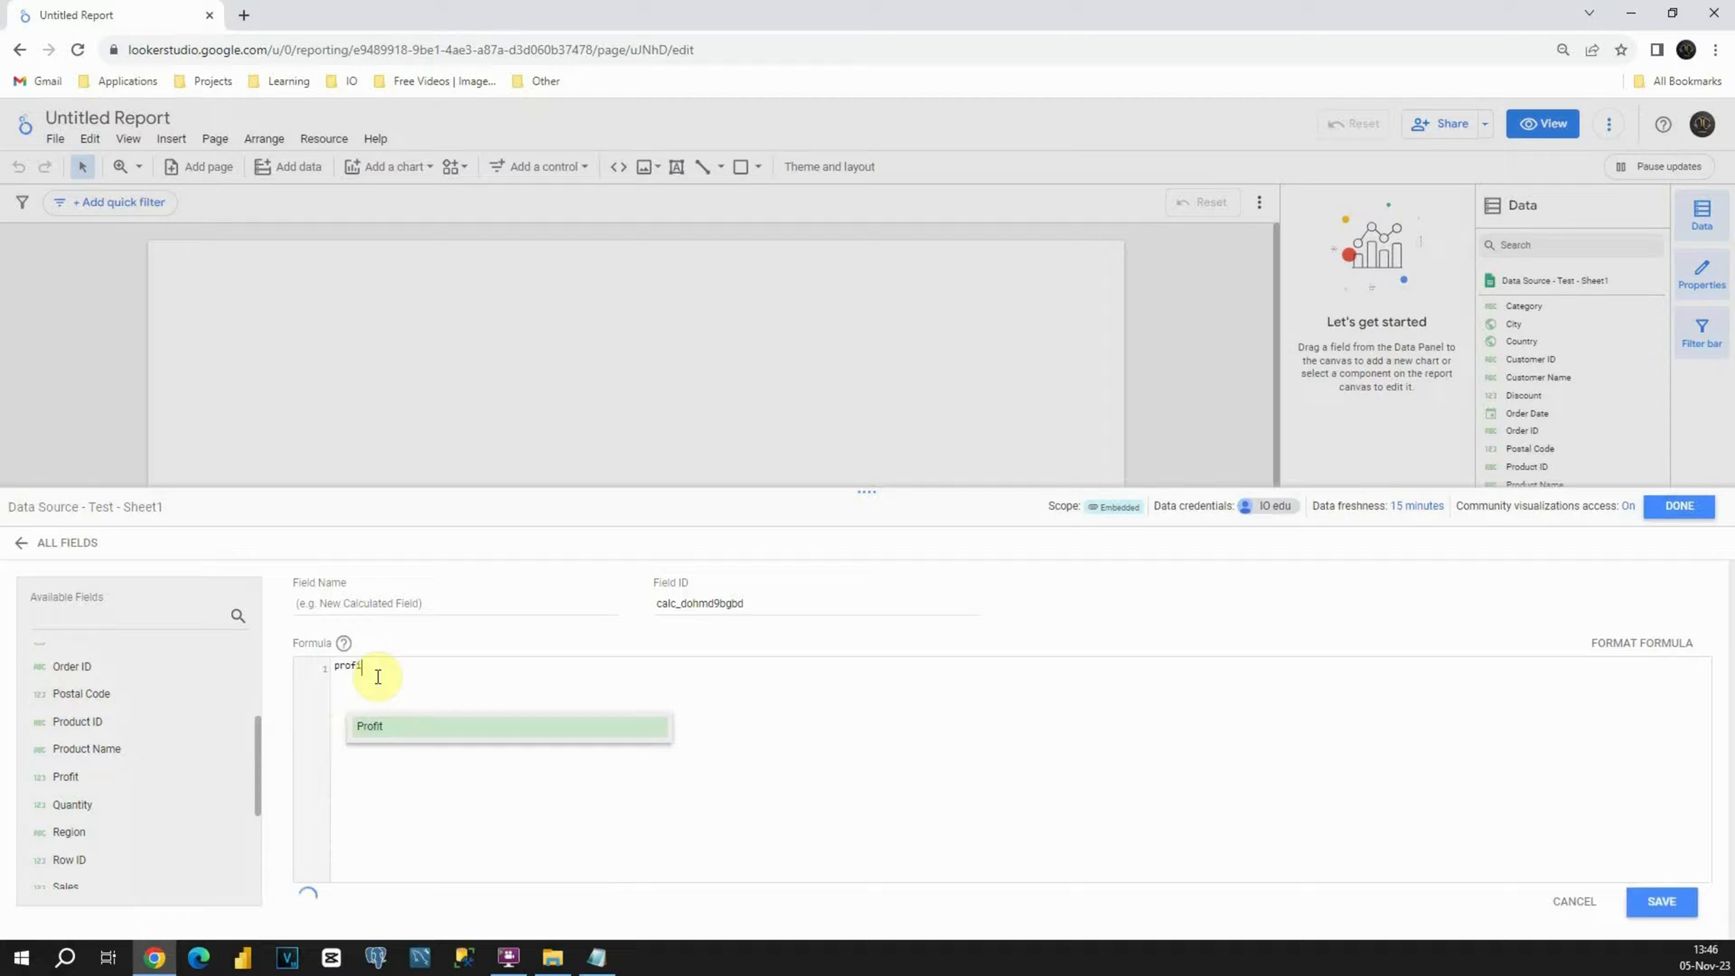
{"action": "left_click", "coordinate": [508, 726]}
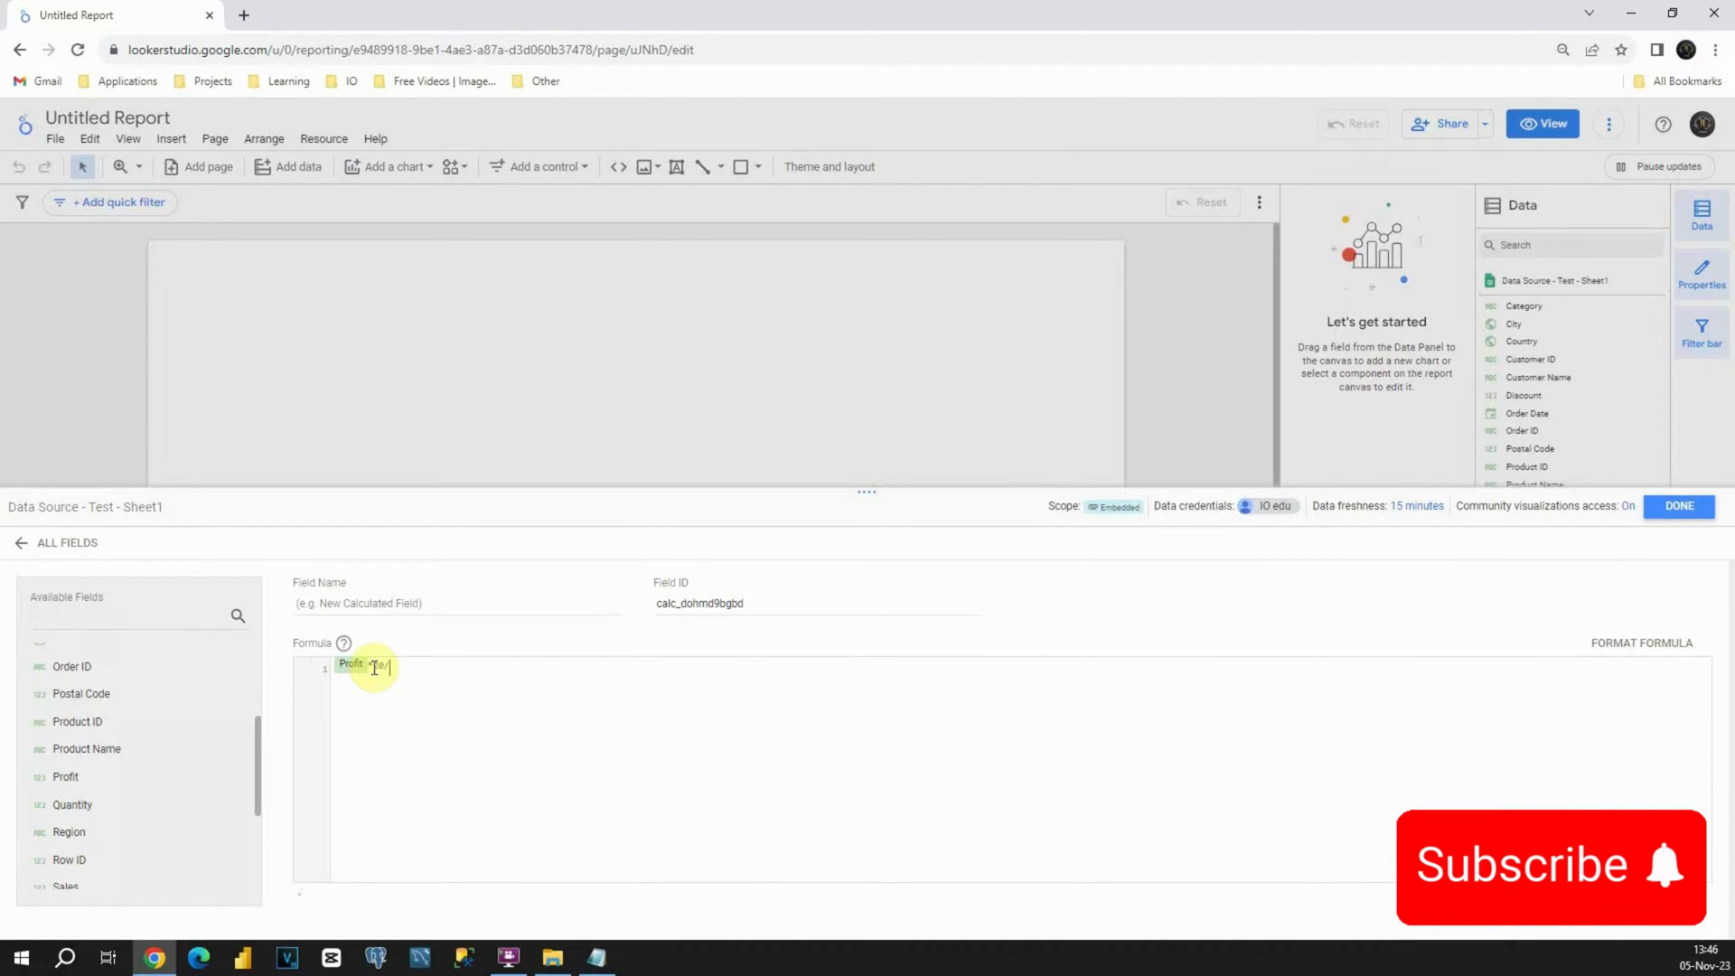
{"action": "type", "text": "100"}
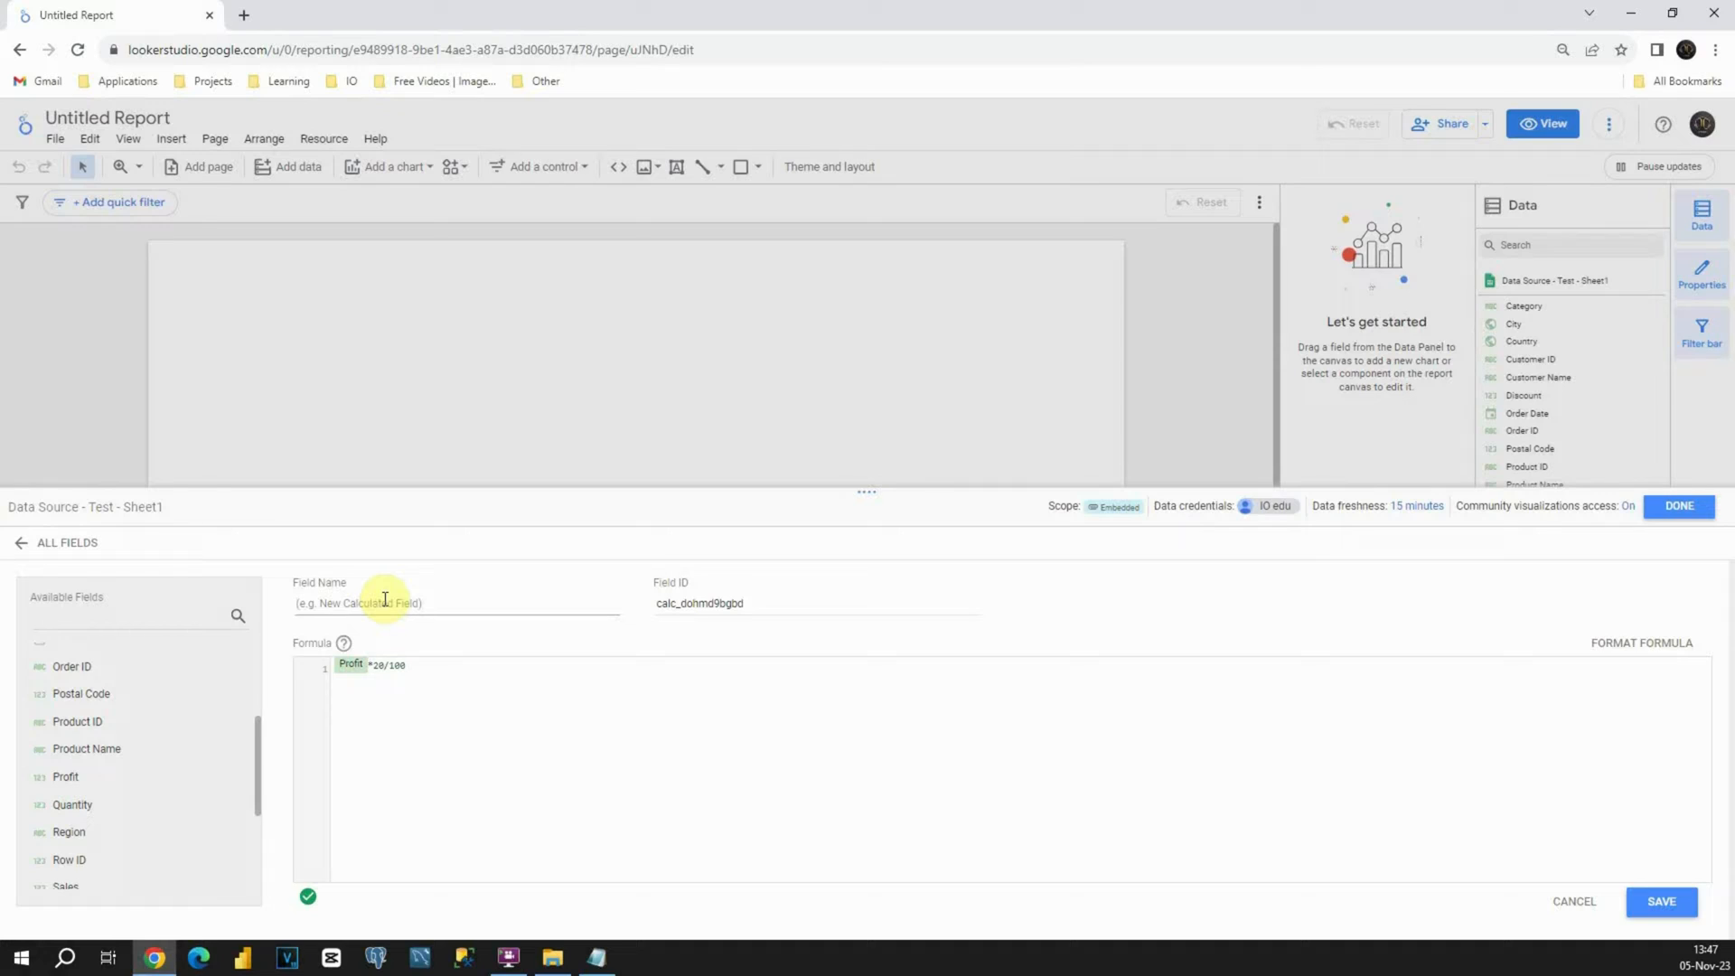
{"action": "type", "text": "Ta"}
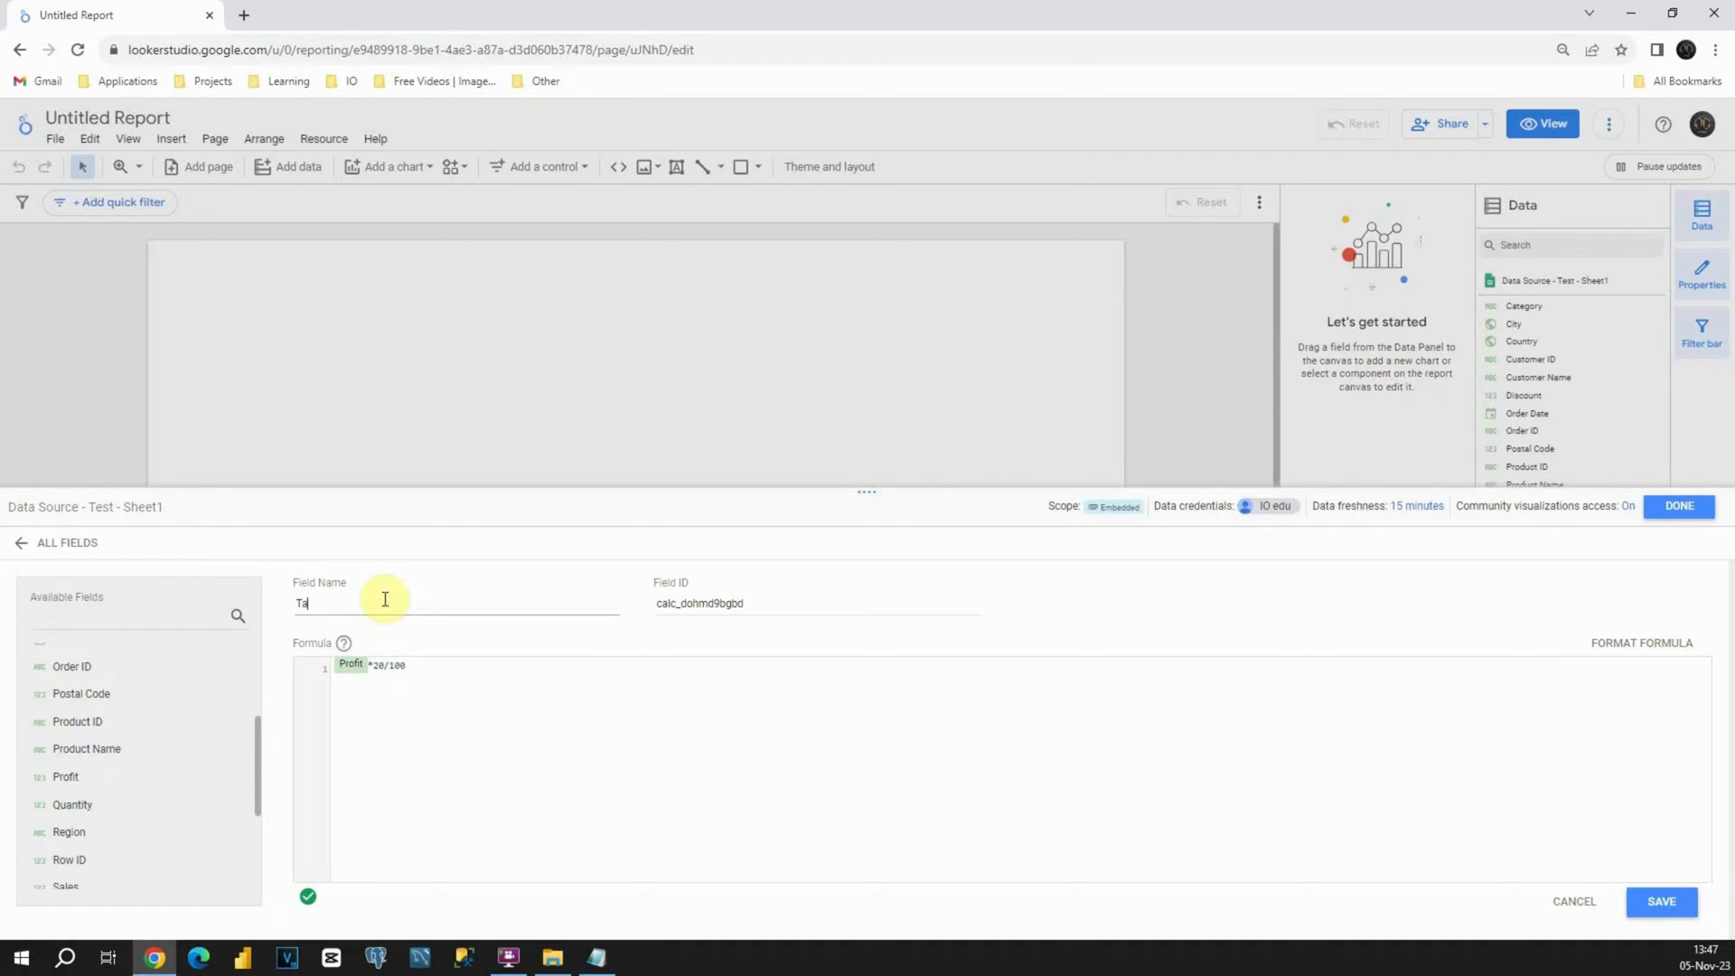
{"action": "type", "text": "x"}
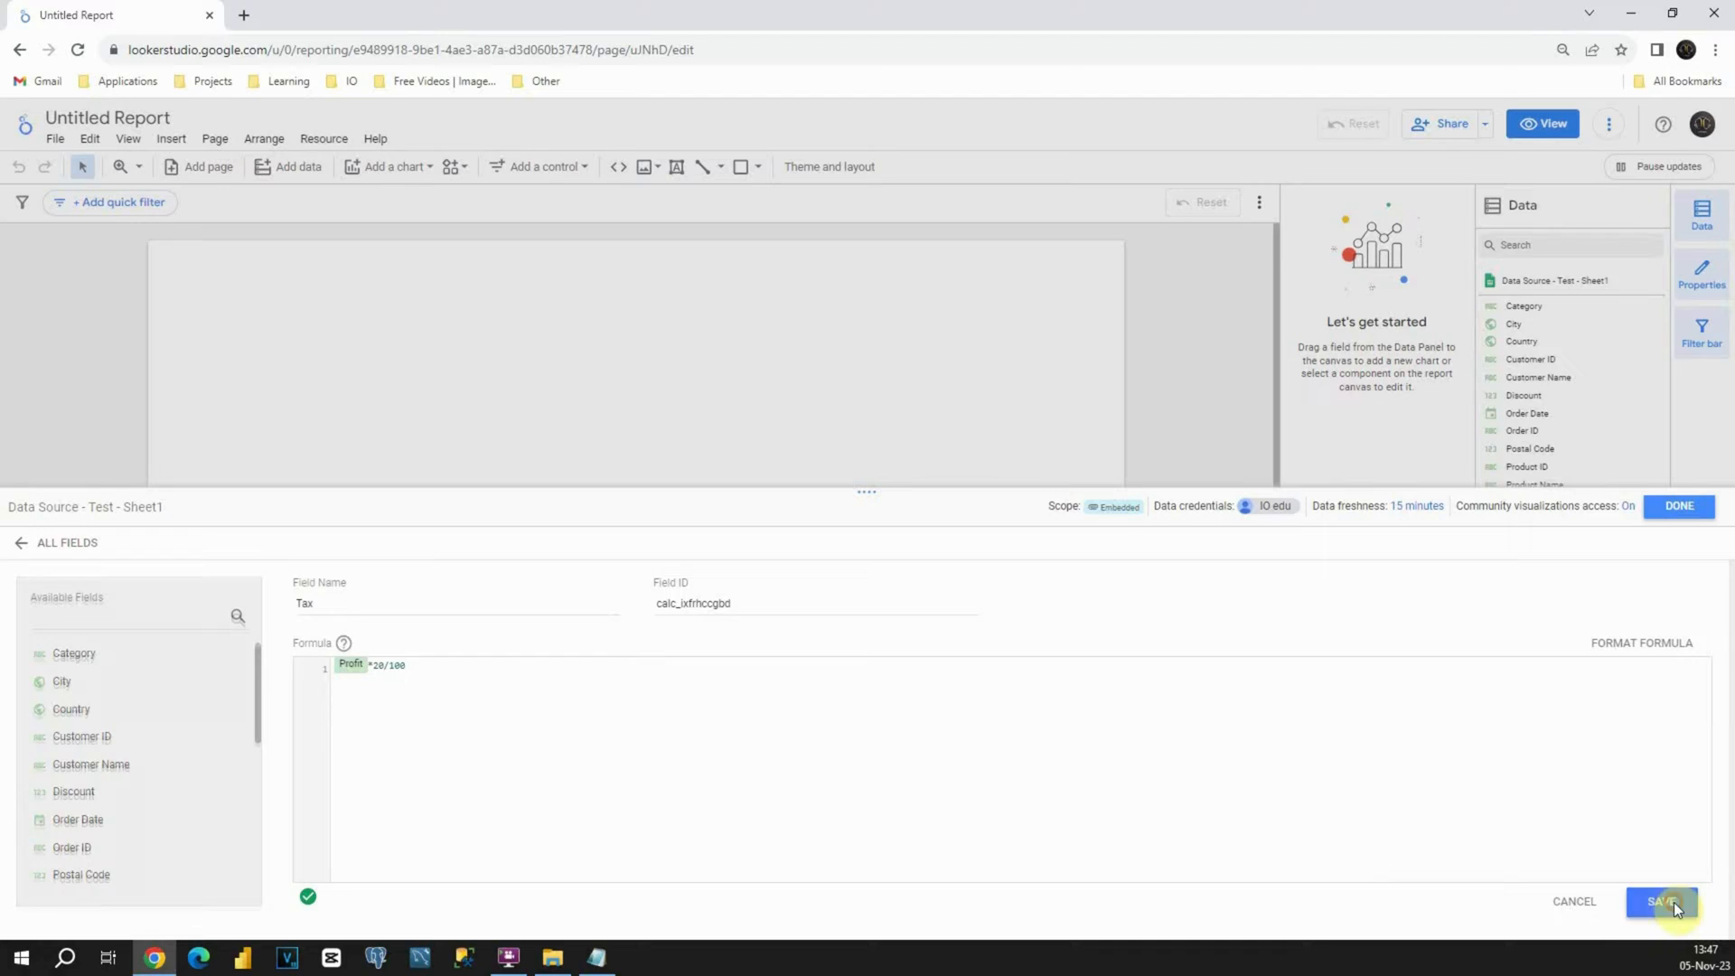
{"action": "left_click", "coordinate": [1659, 901]}
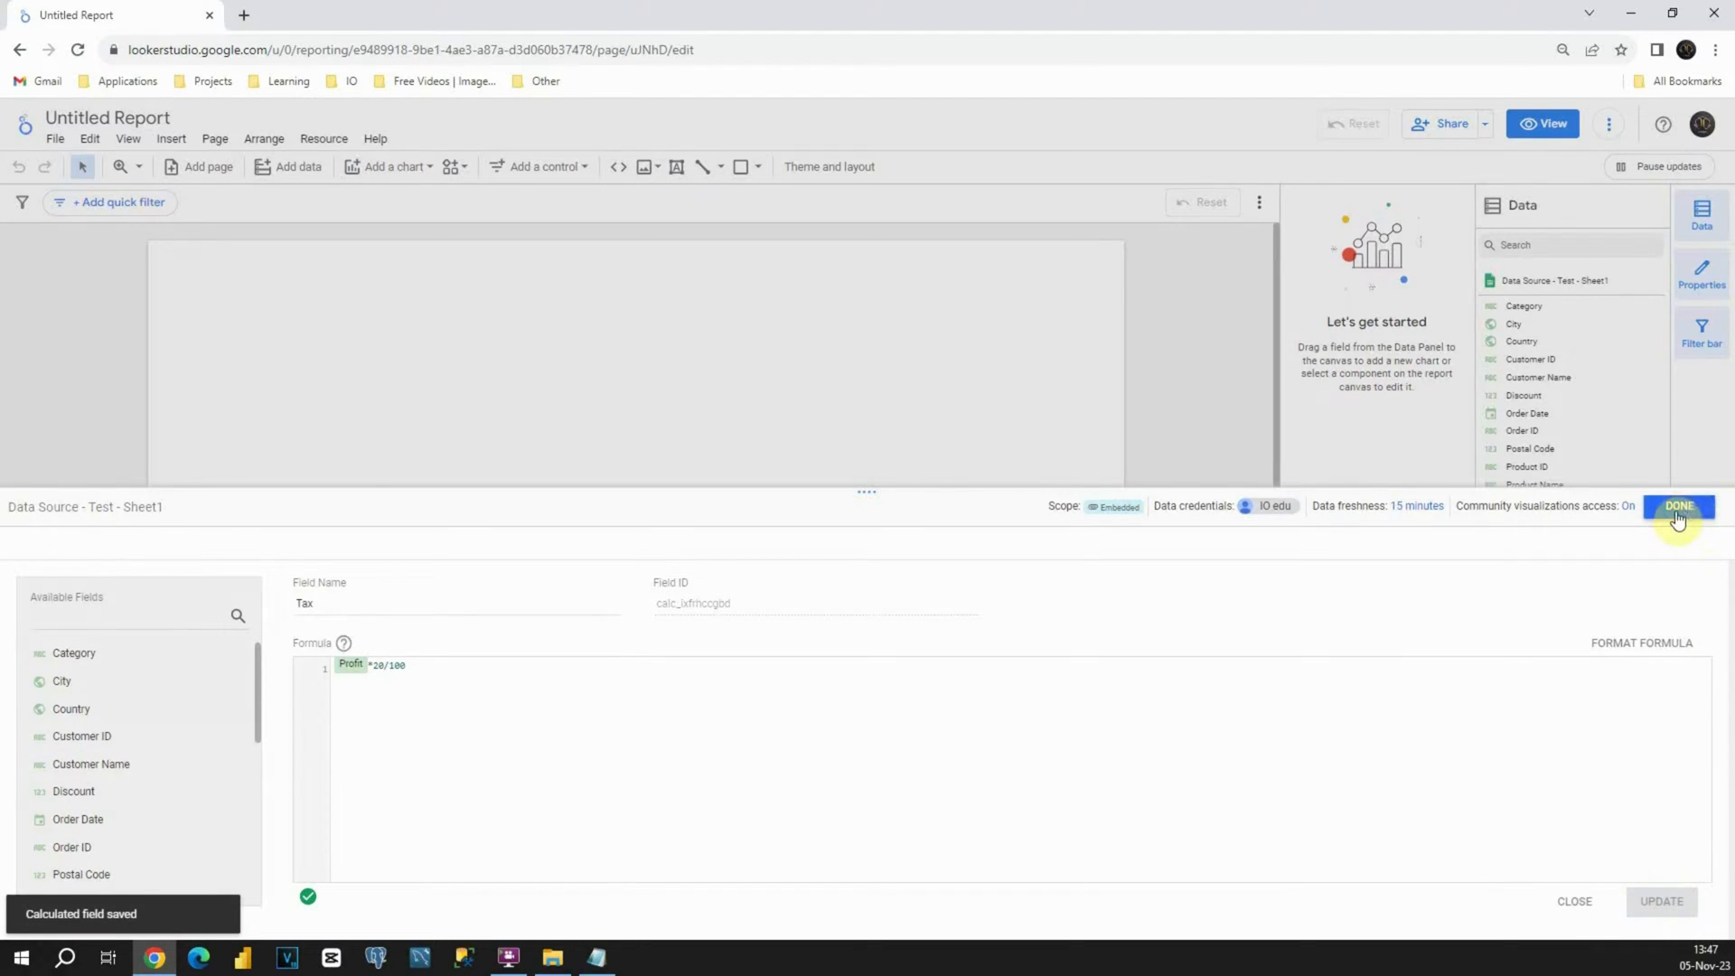
{"action": "left_click", "coordinate": [1678, 506]}
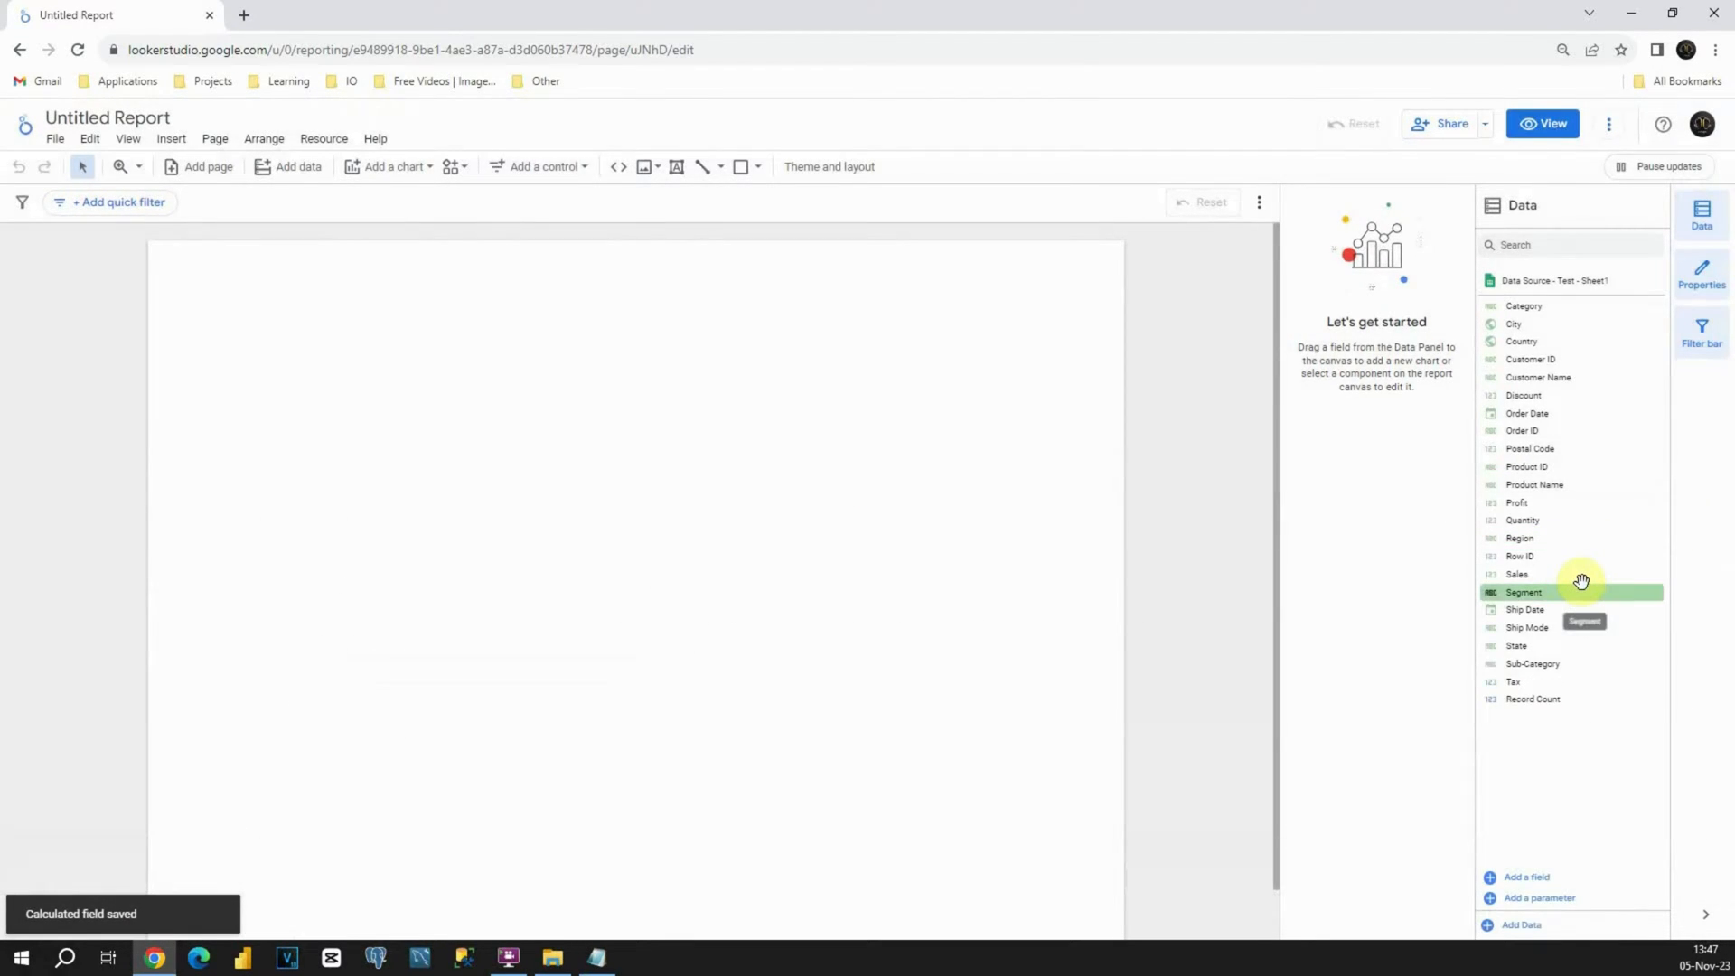
{"action": "mouse_move", "coordinate": [1553, 659]}
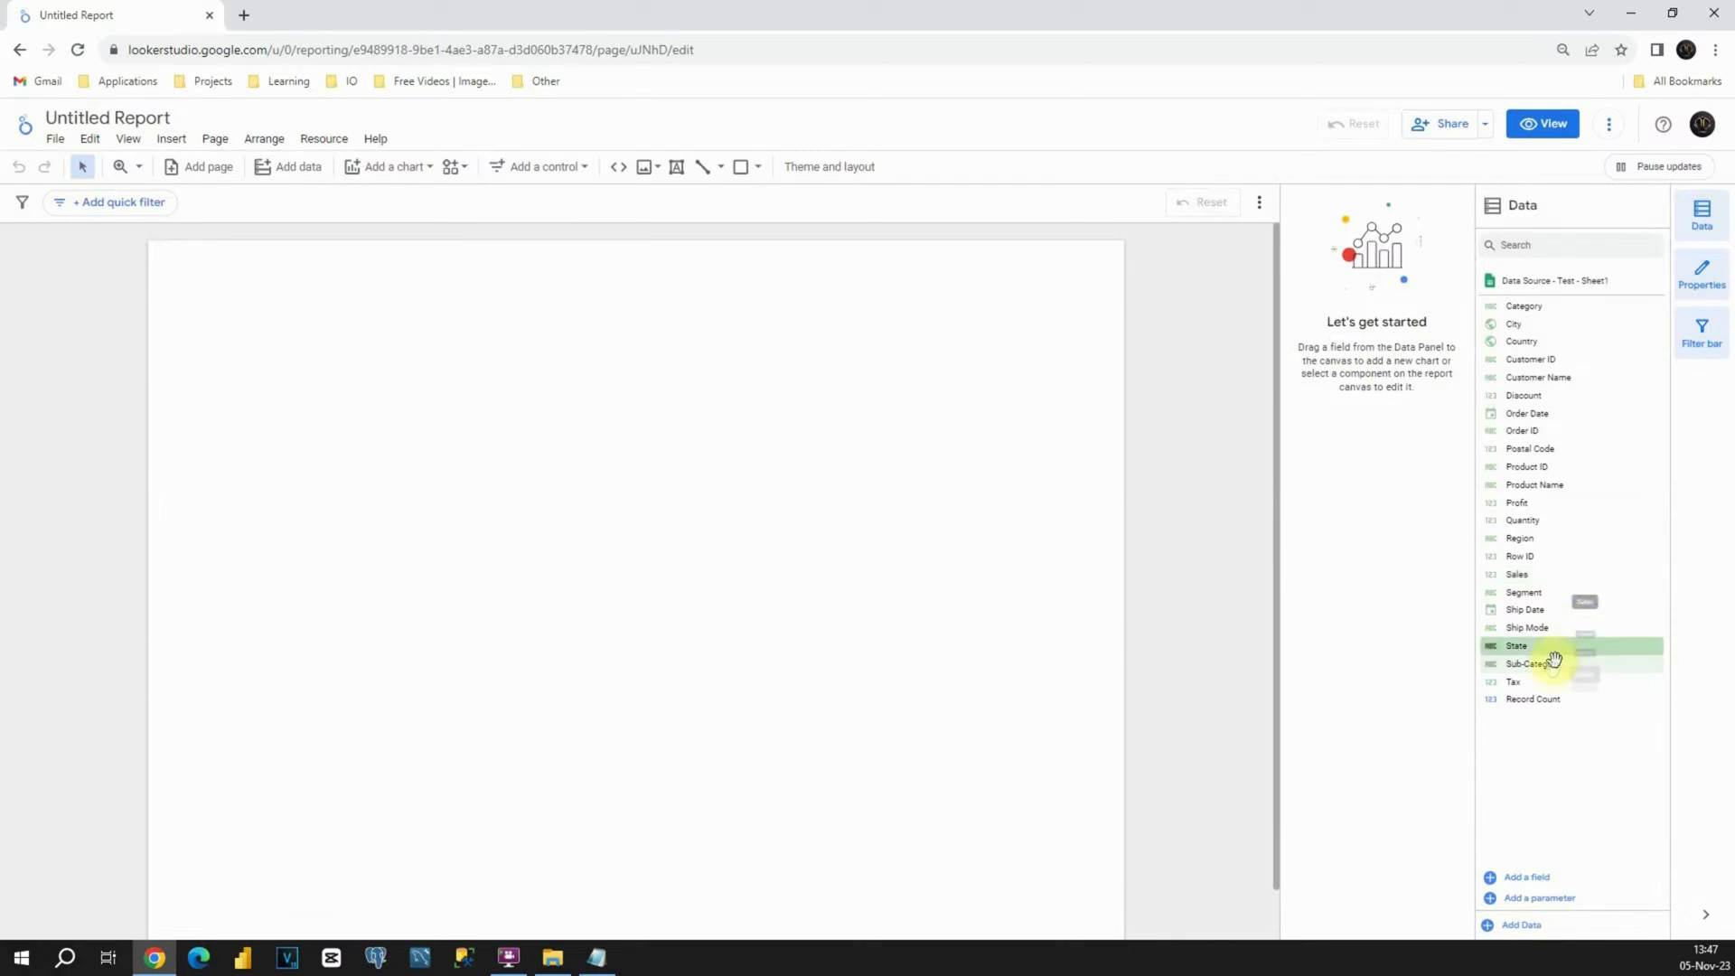
{"action": "mouse_move", "coordinate": [1548, 681]}
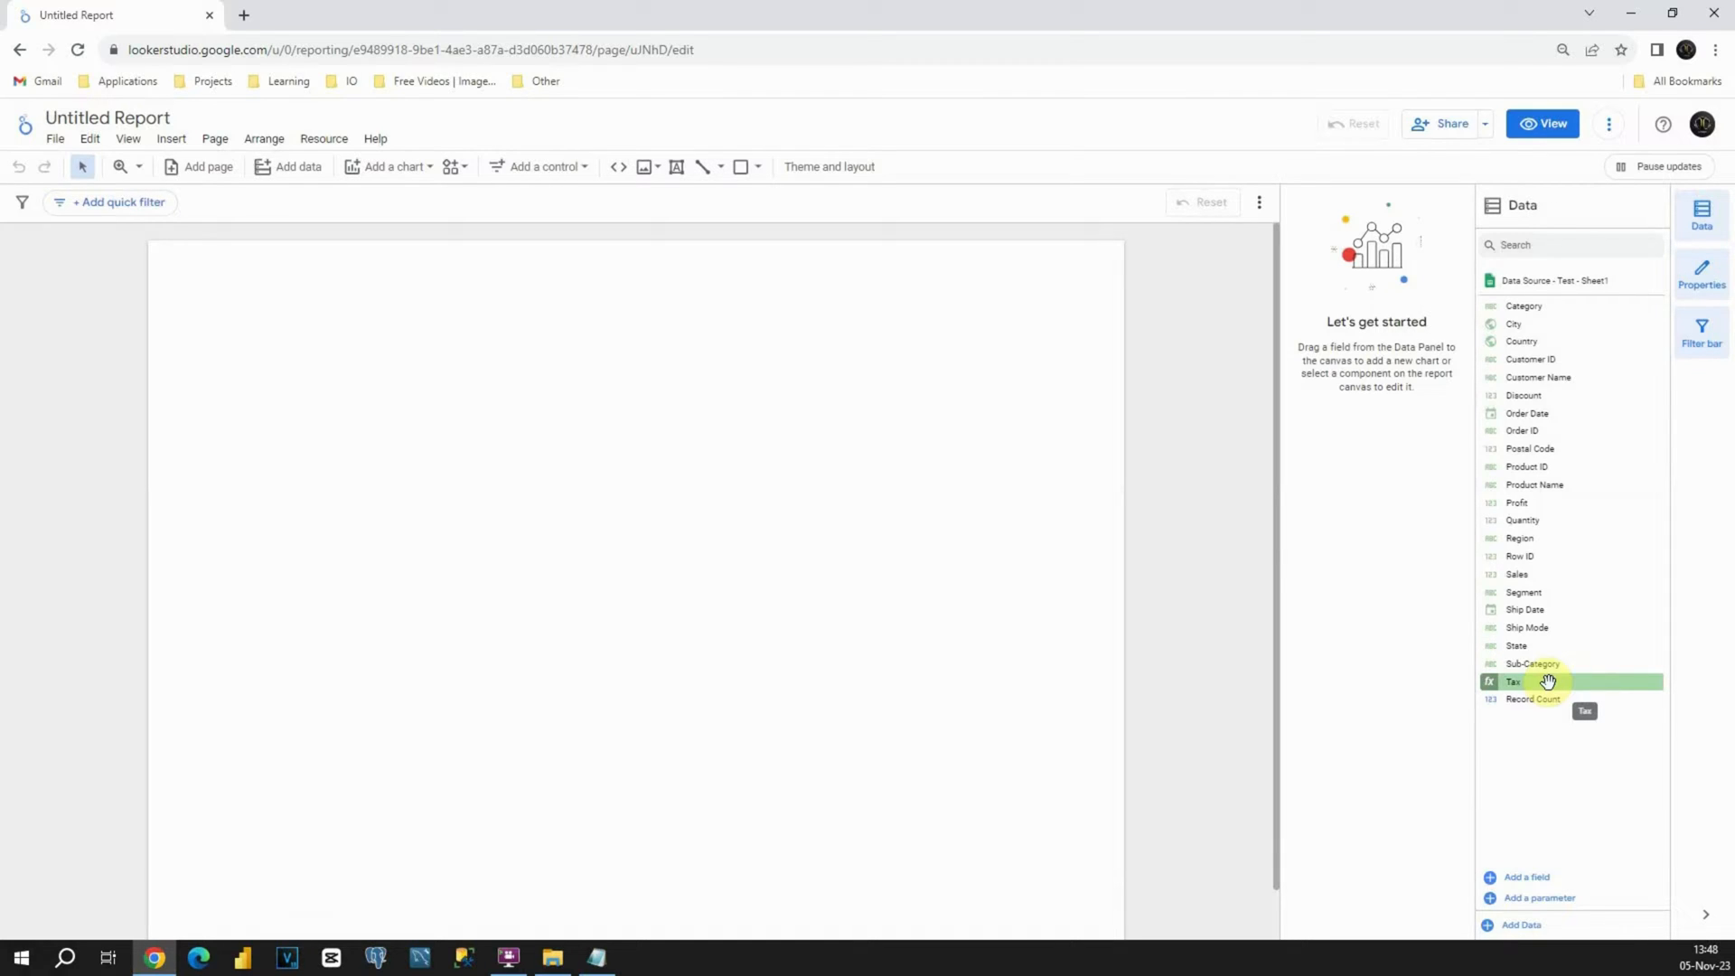
{"action": "mouse_move", "coordinate": [337, 183]}
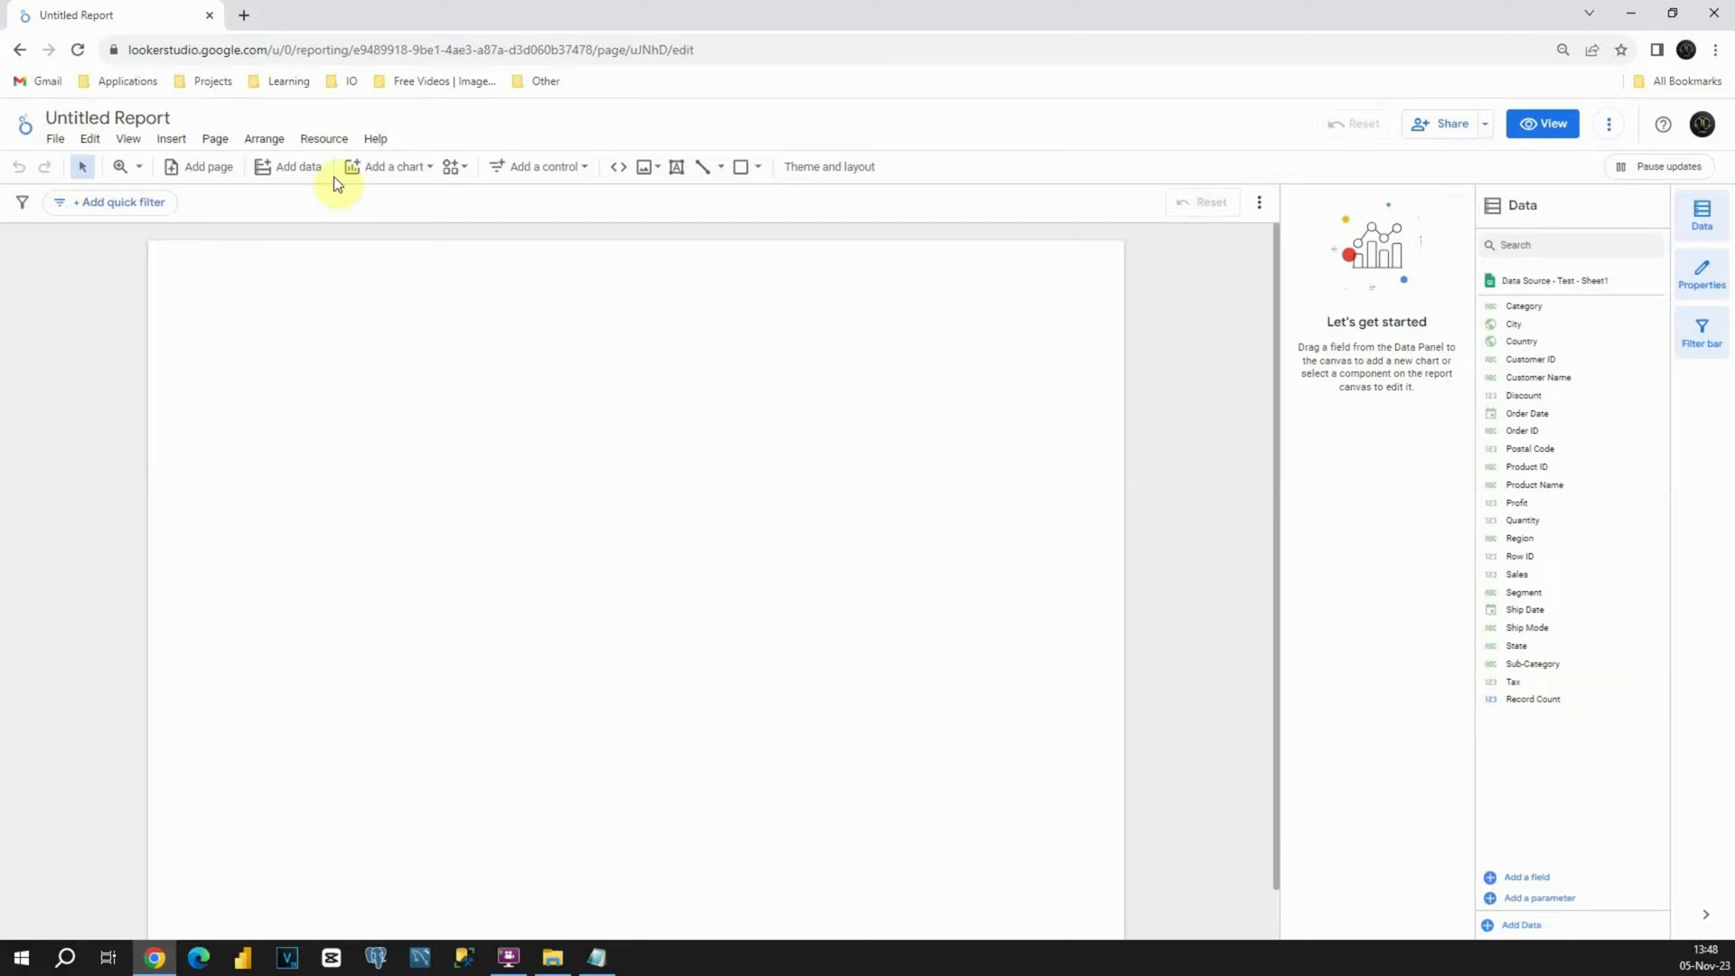
{"action": "left_click", "coordinate": [393, 166]}
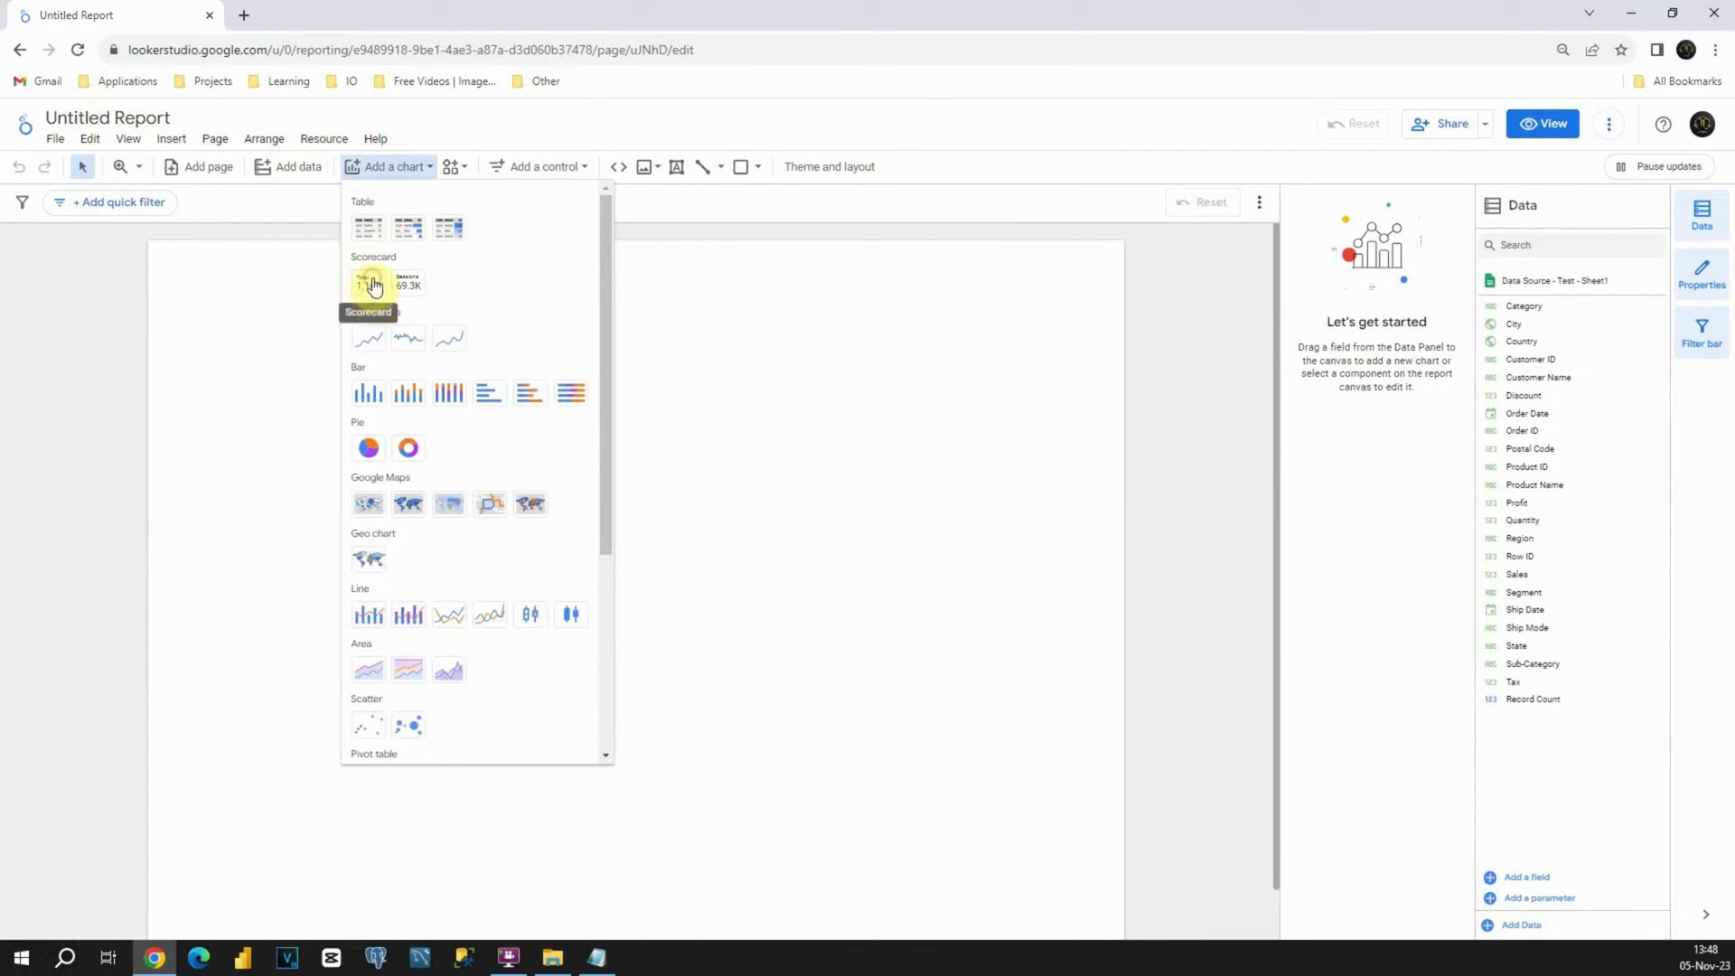
- Add a second Scorecard chart beside the first one
{"action": "left_click", "coordinate": [369, 282]}
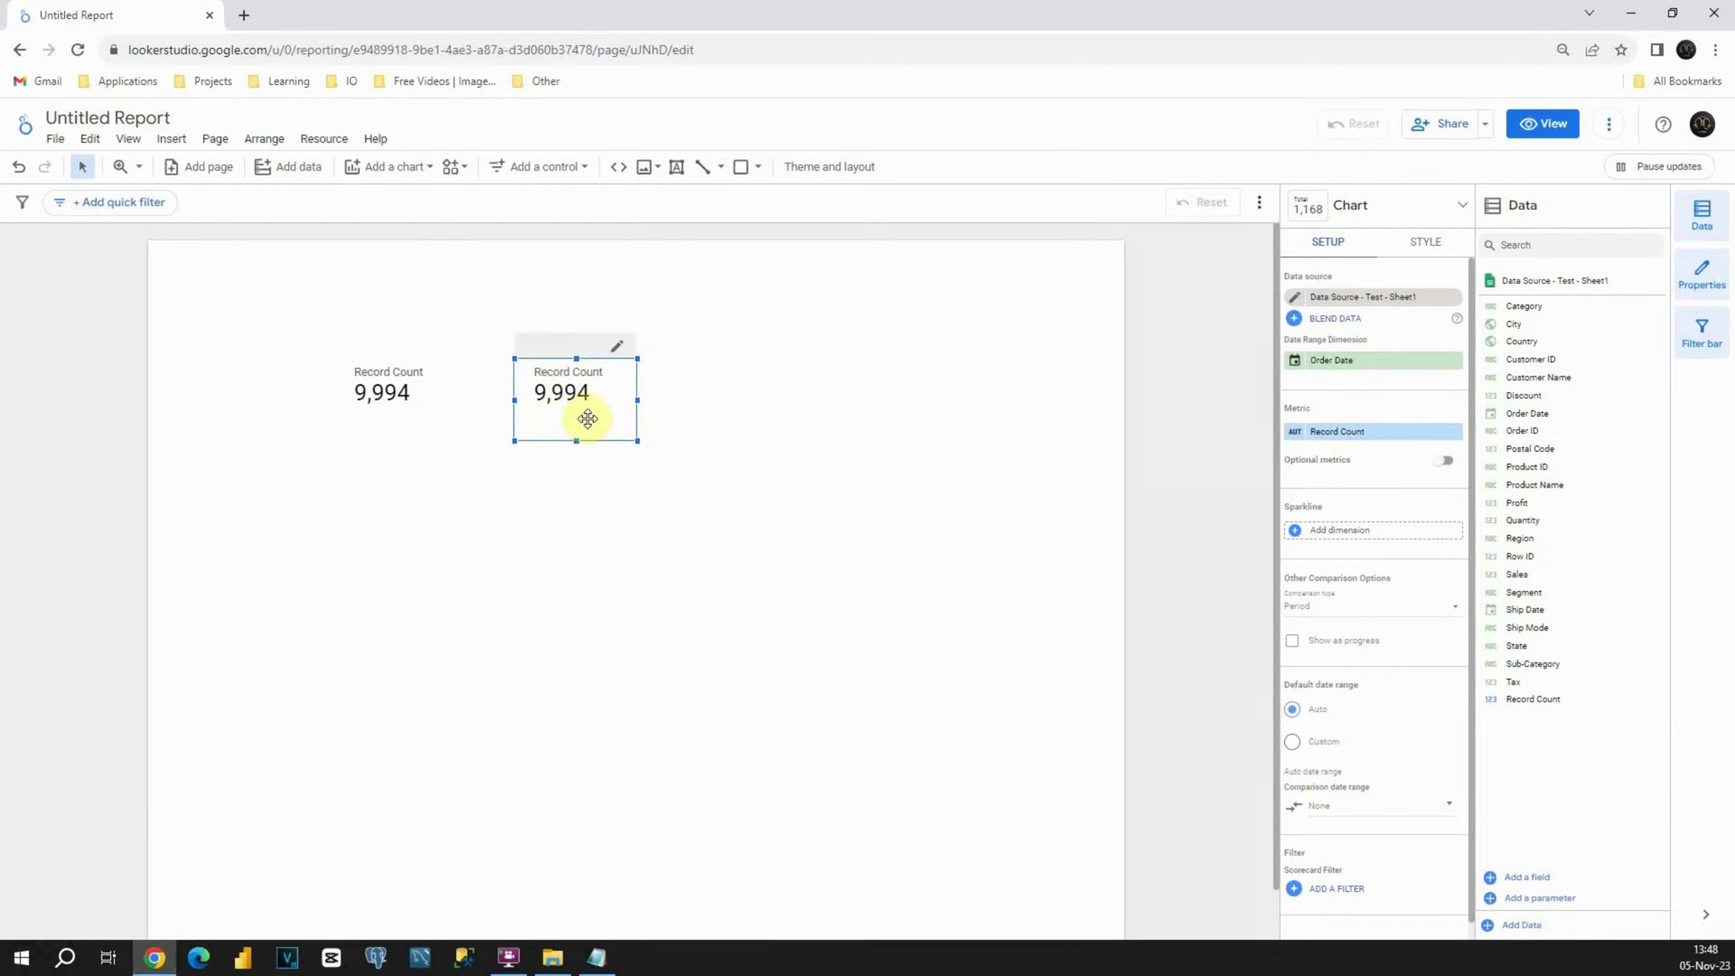
{"action": "mouse_move", "coordinate": [1524, 502]}
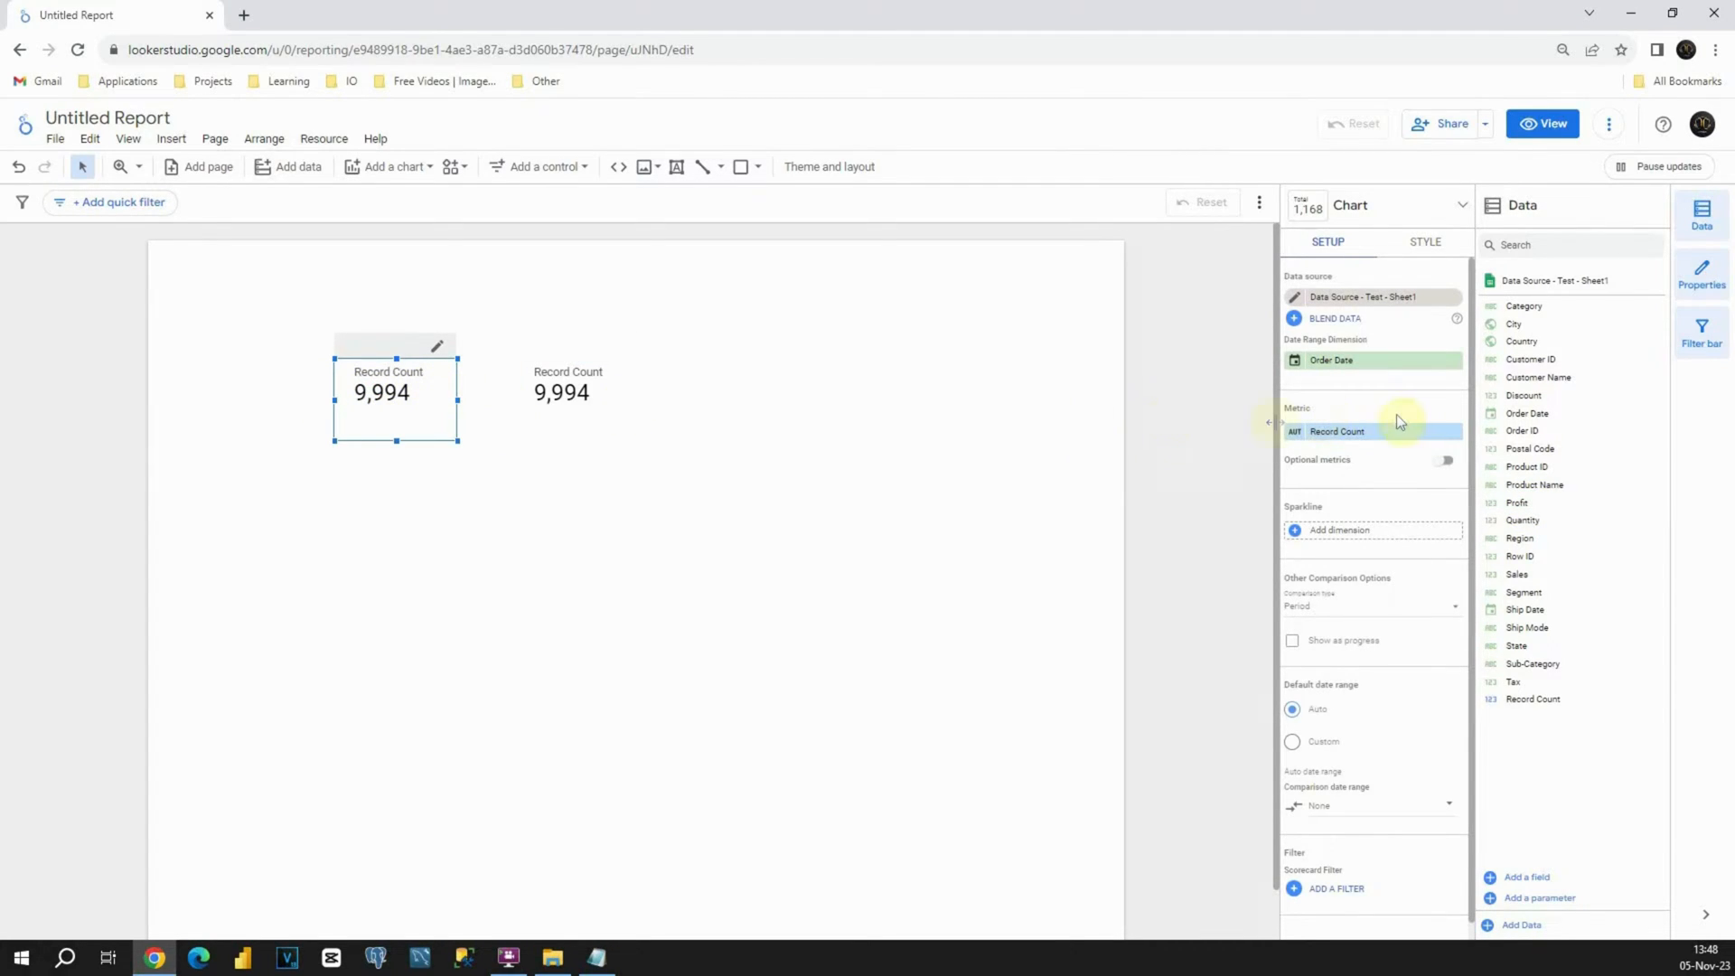
{"action": "mouse_move", "coordinate": [1557, 519]}
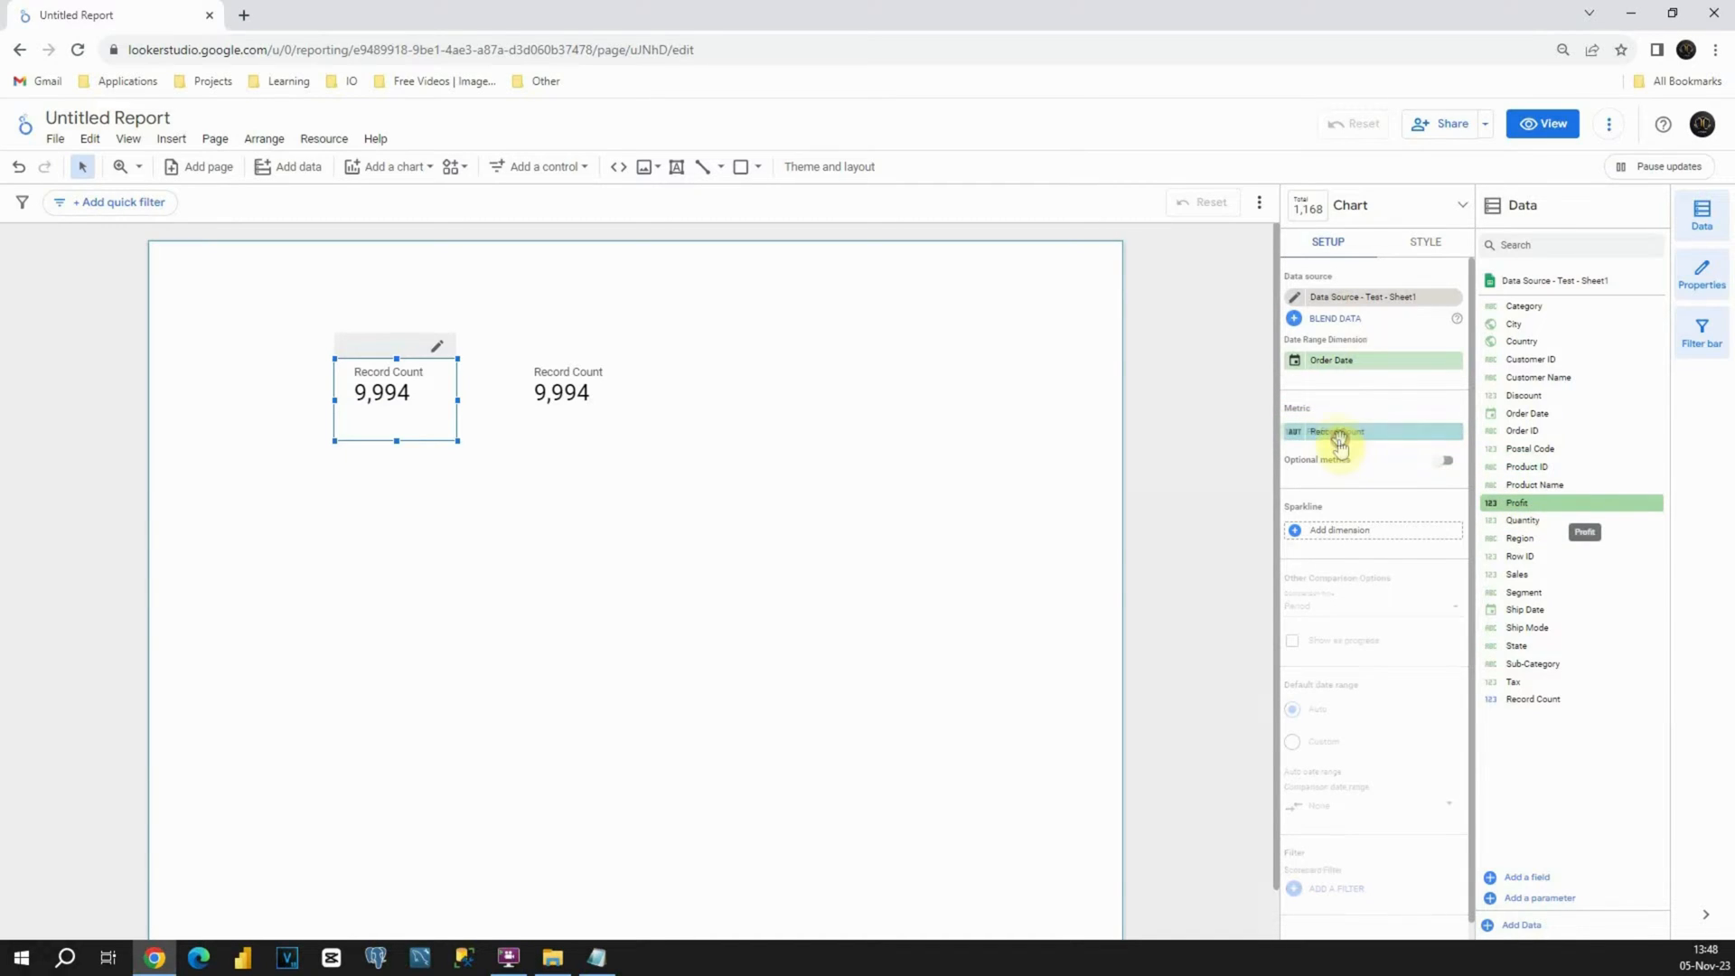
- Set the first scorecard's metric to Profit and the second's to Tax
{"action": "left_click", "coordinate": [1517, 502]}
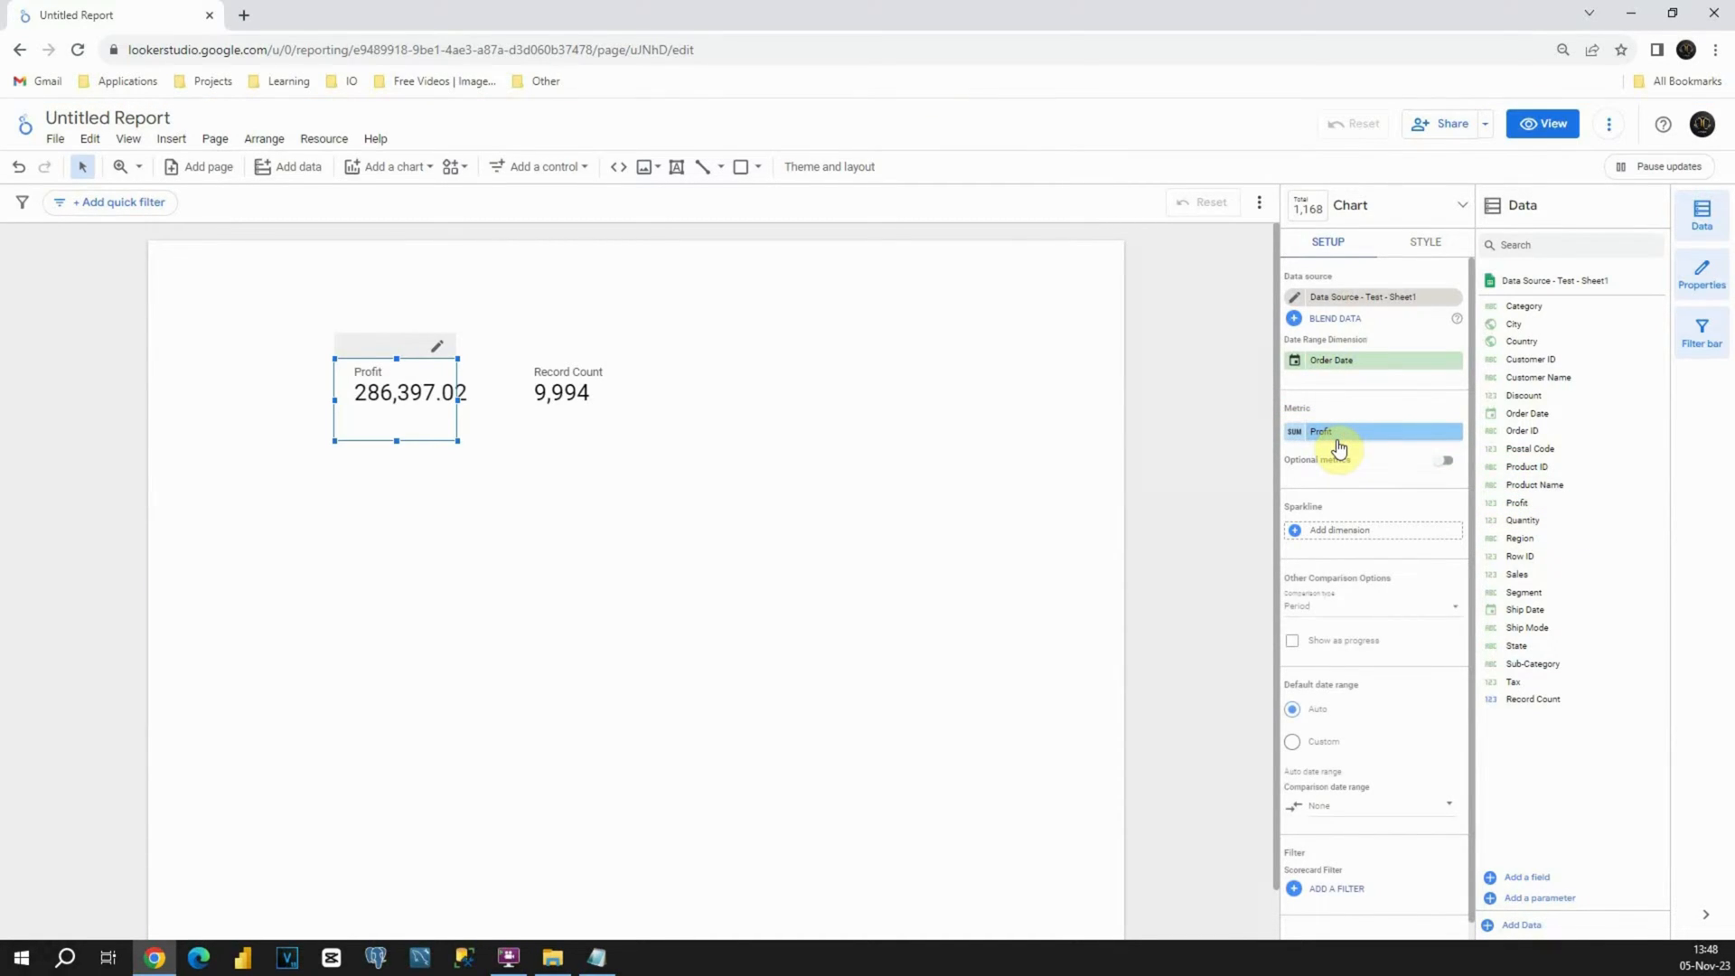
{"action": "left_click", "coordinate": [567, 391]}
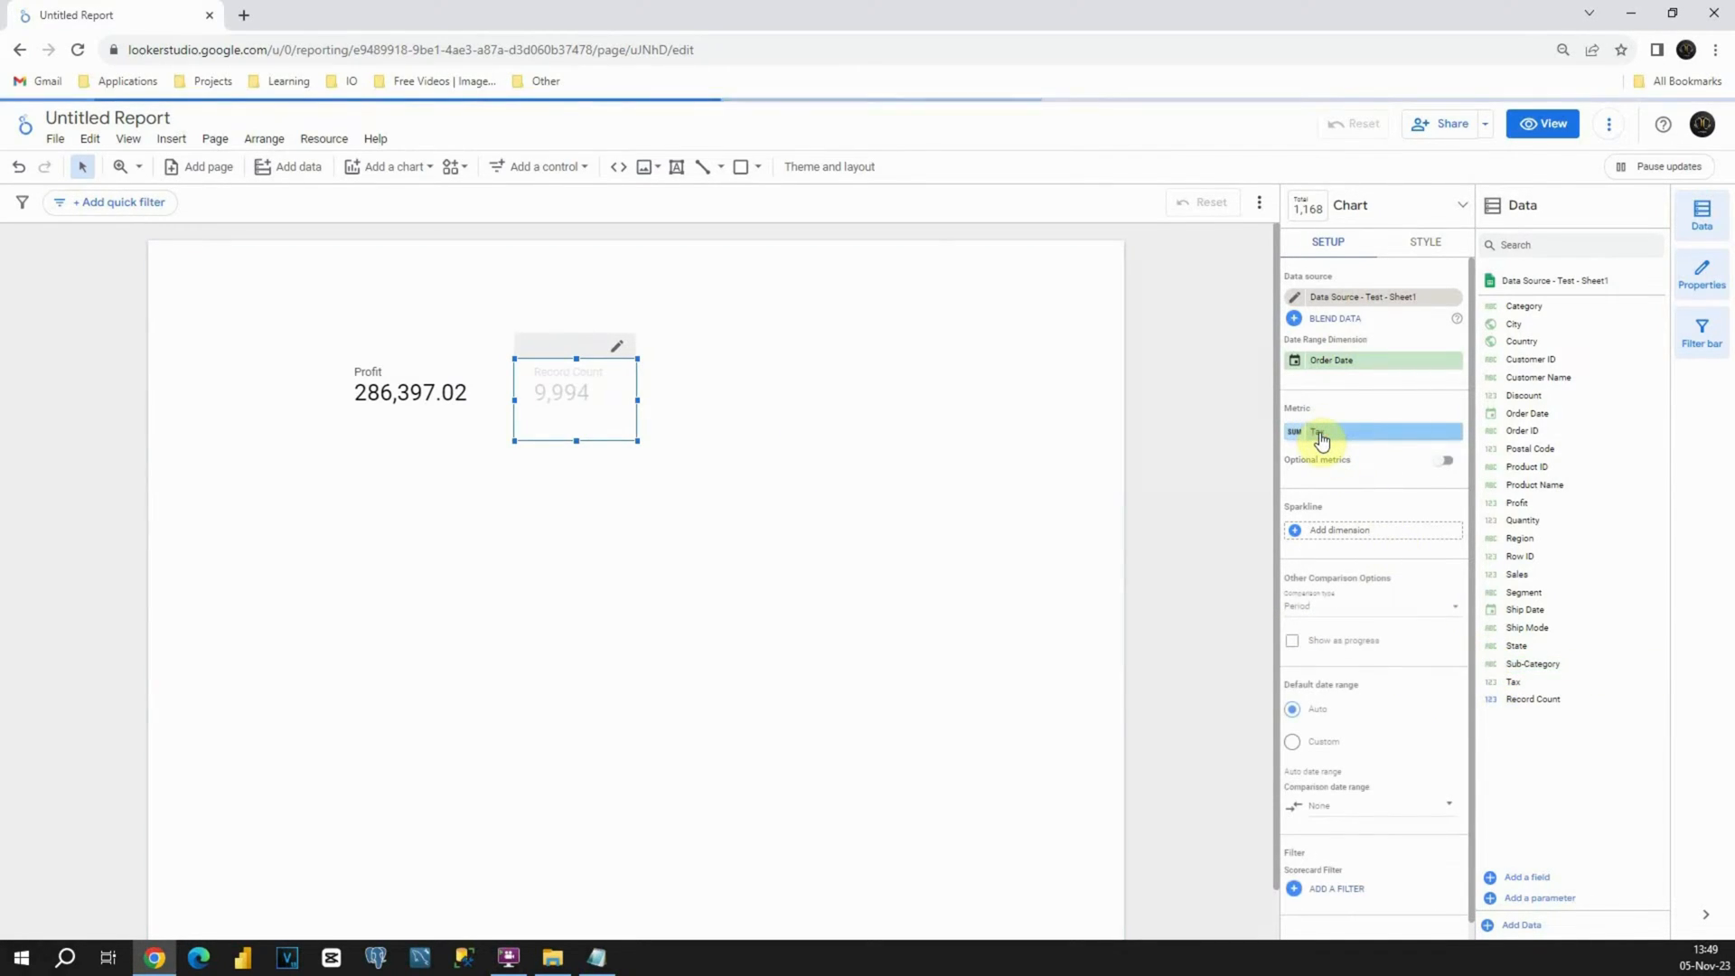
{"action": "left_click", "coordinate": [1512, 681]}
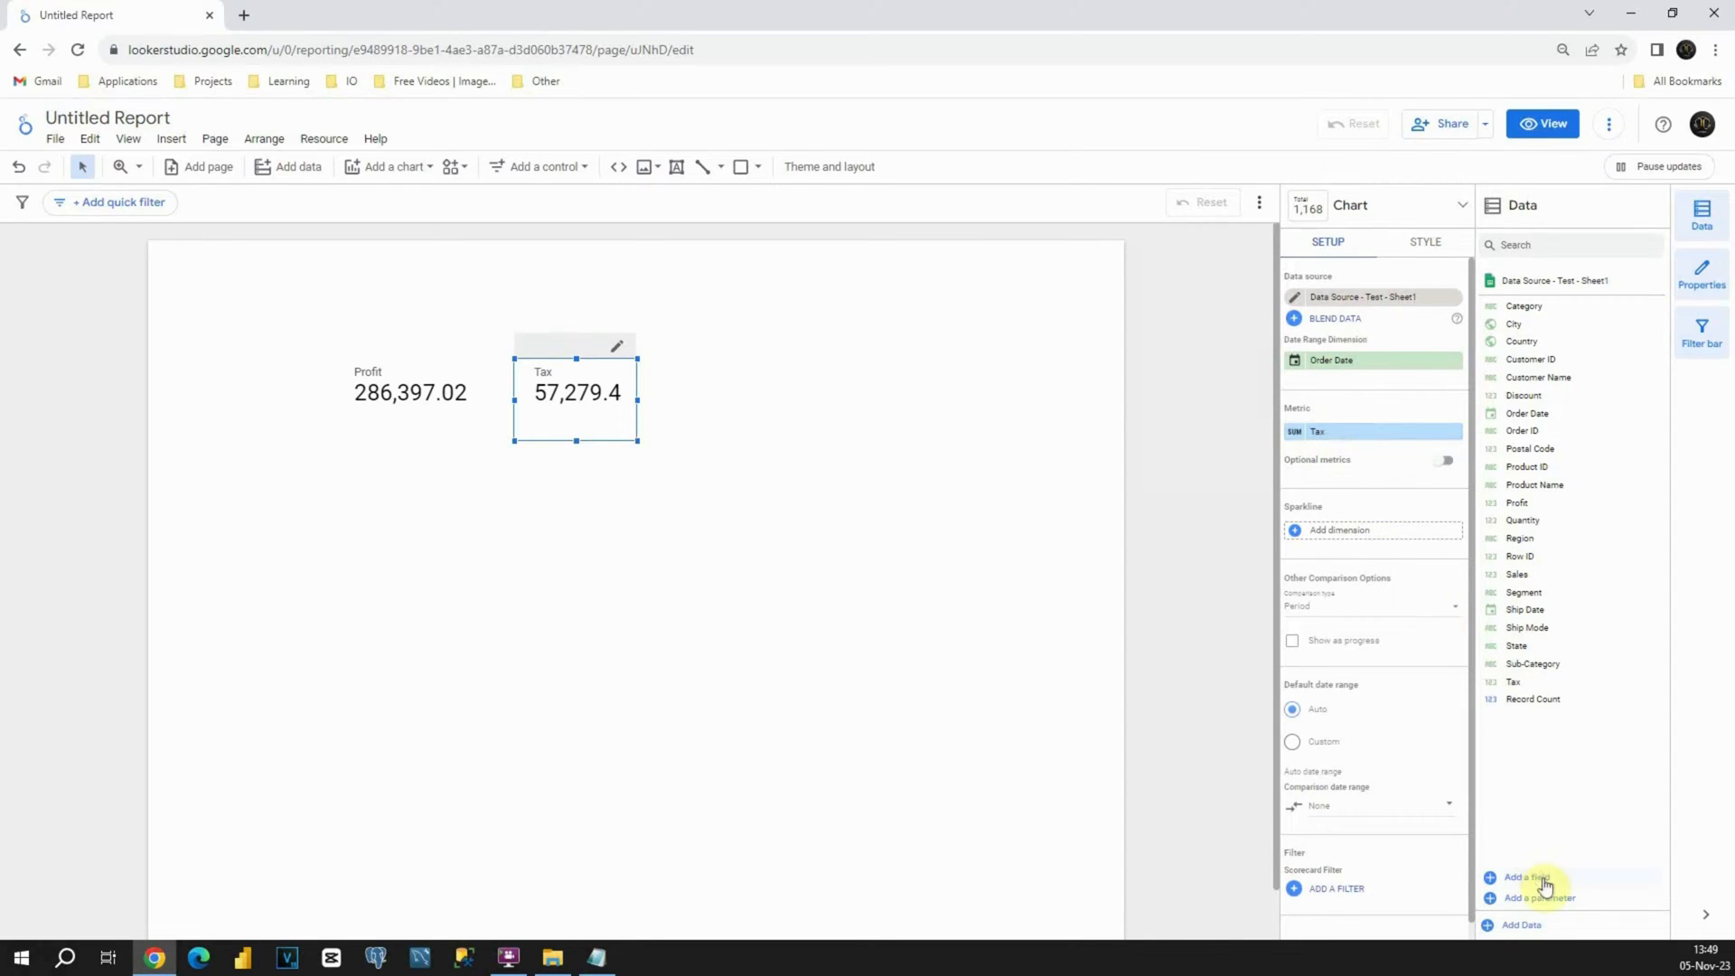
- Create and save the calculated field 'profit & tax' with formula Profit + Tax
{"action": "left_click", "coordinate": [1528, 877]}
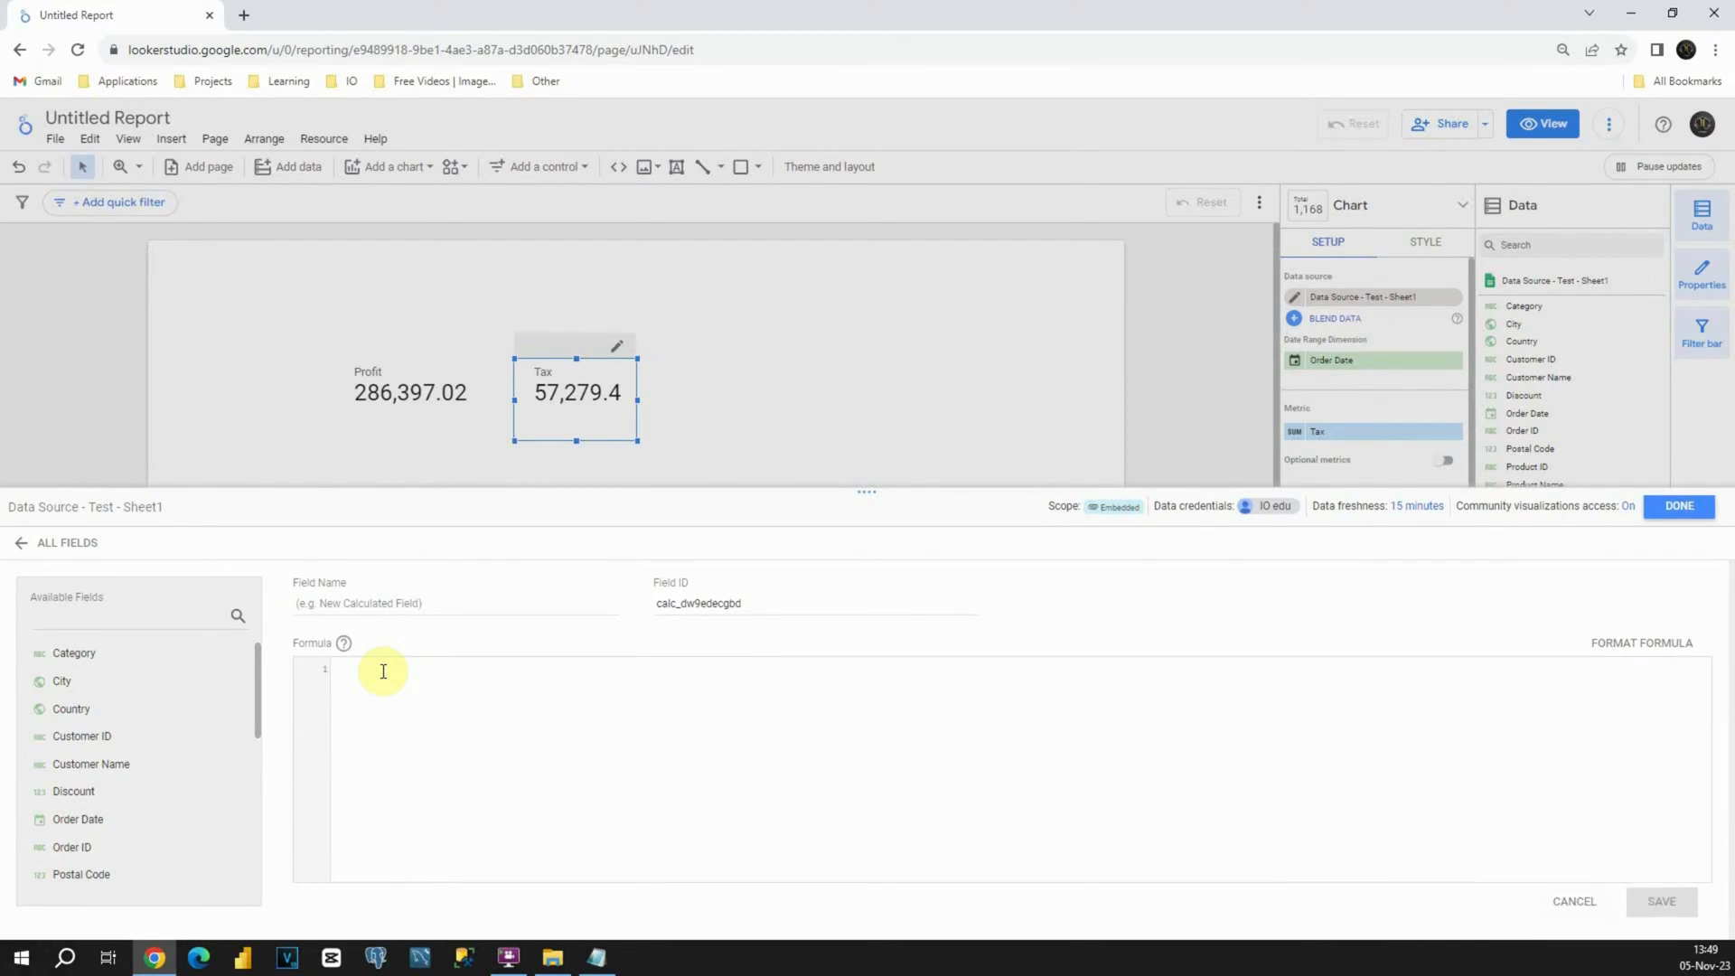
{"action": "left_click", "coordinate": [381, 670]}
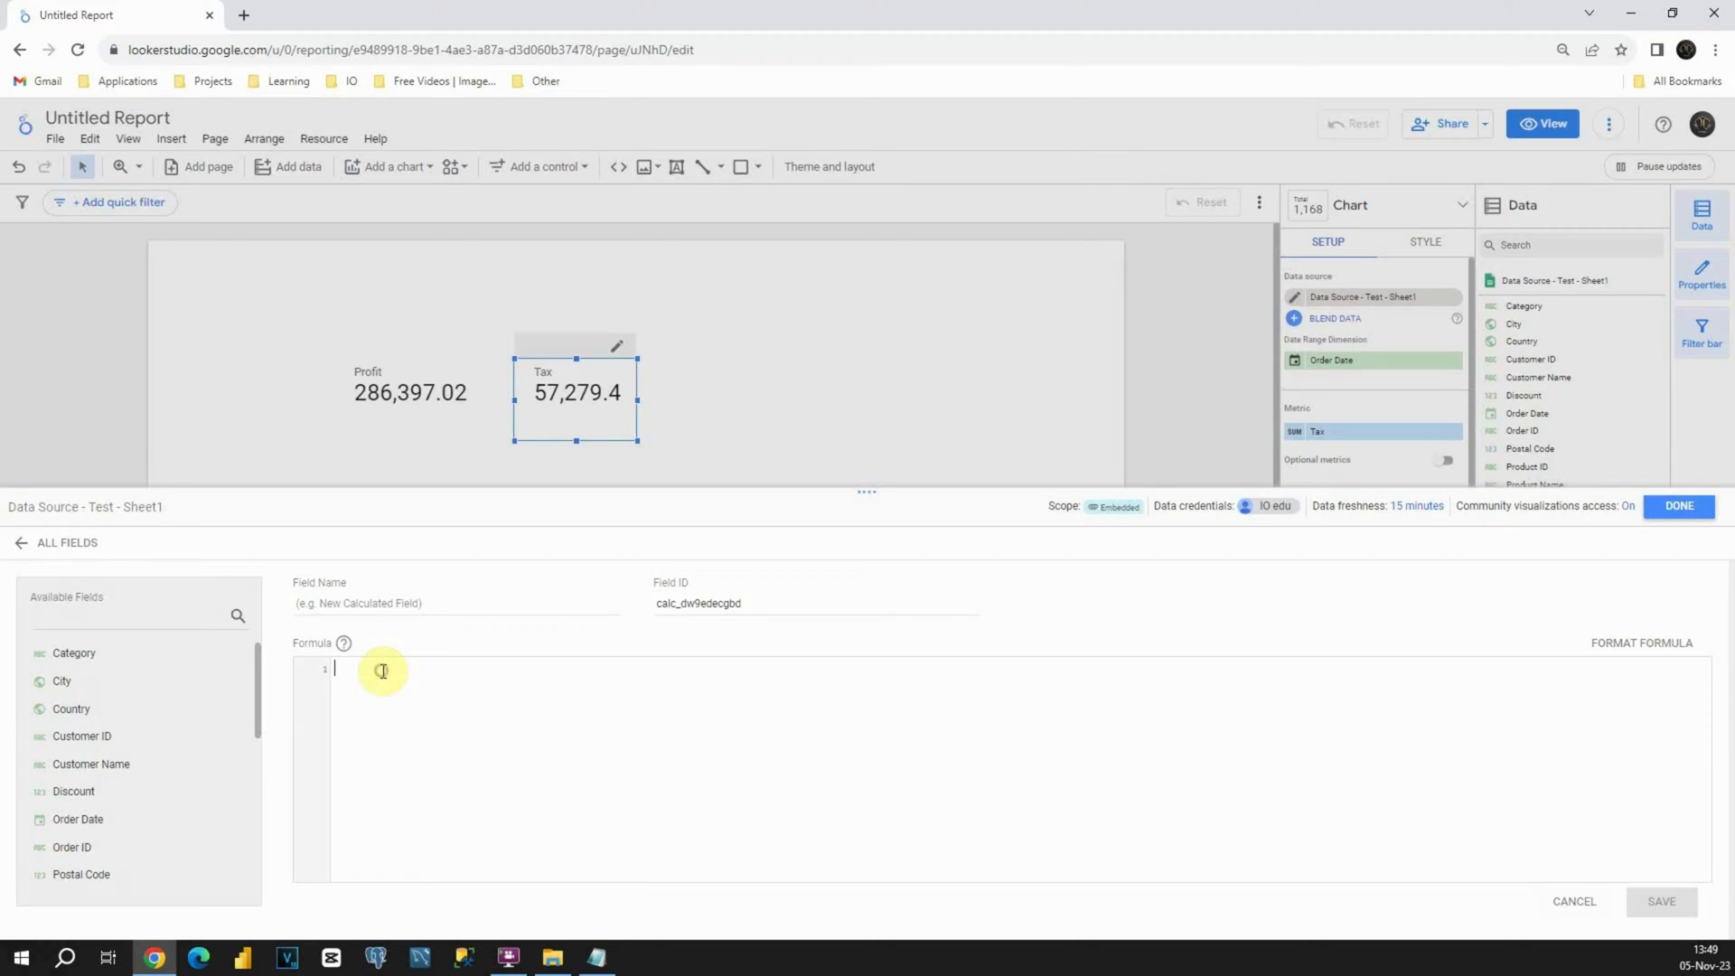
{"action": "type", "text": "pr"}
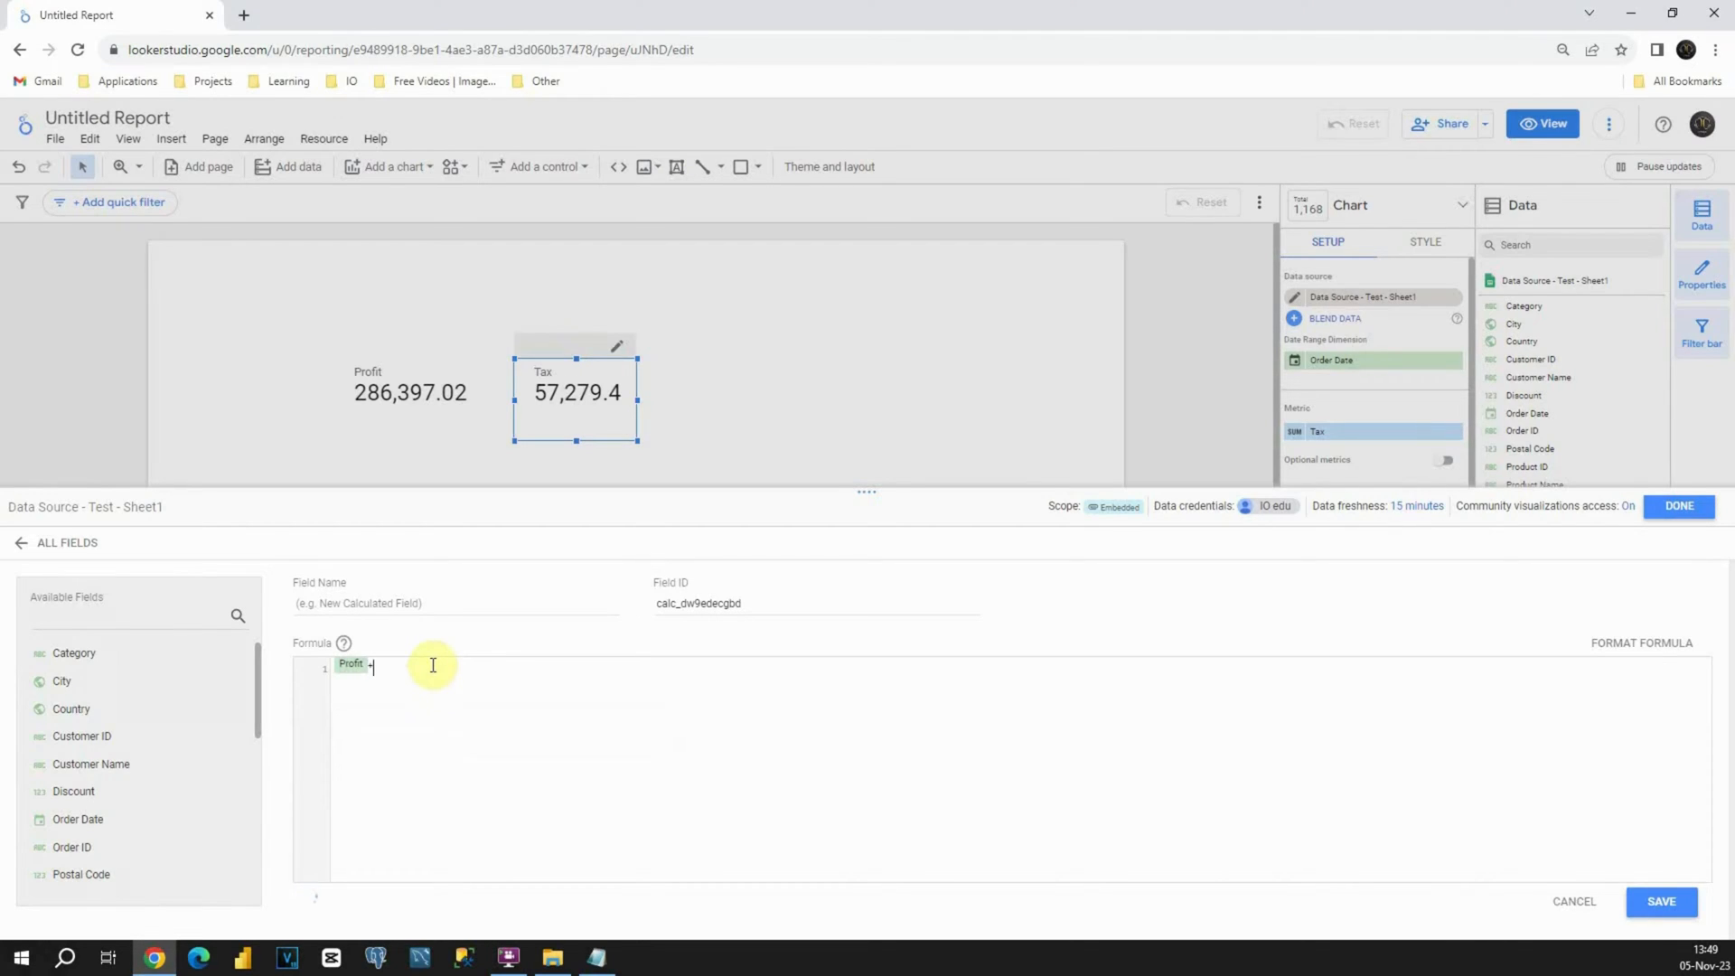
{"action": "type", "text": "ta"}
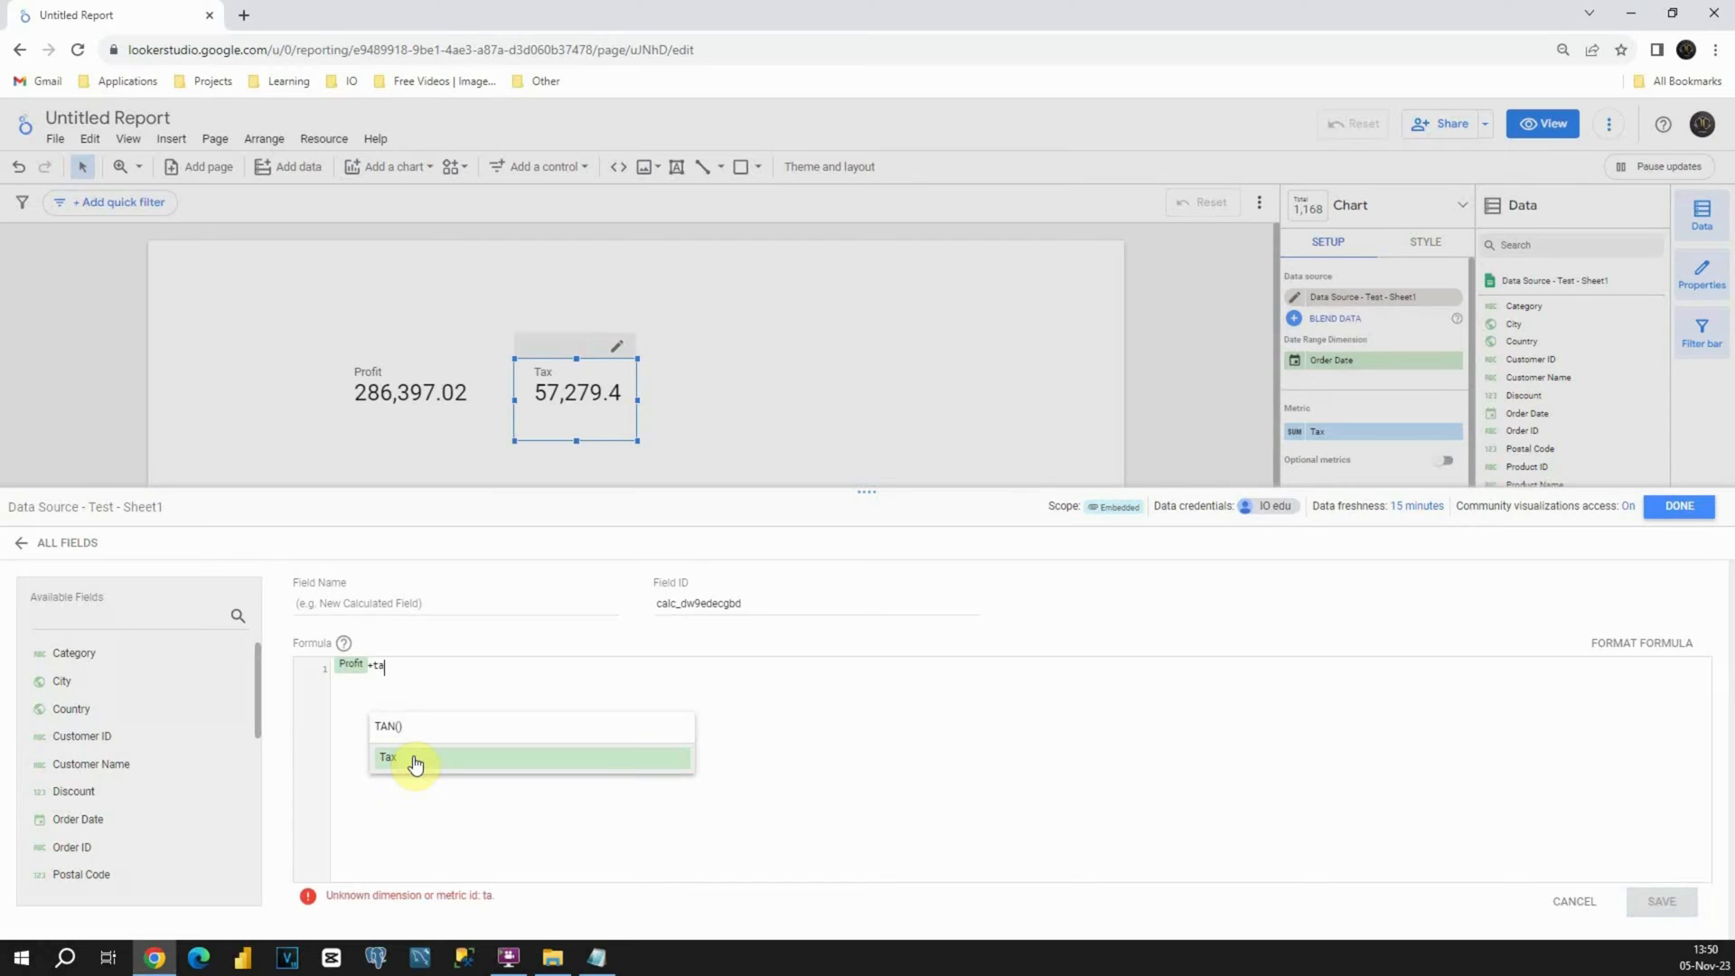
{"action": "left_click", "coordinate": [415, 757]}
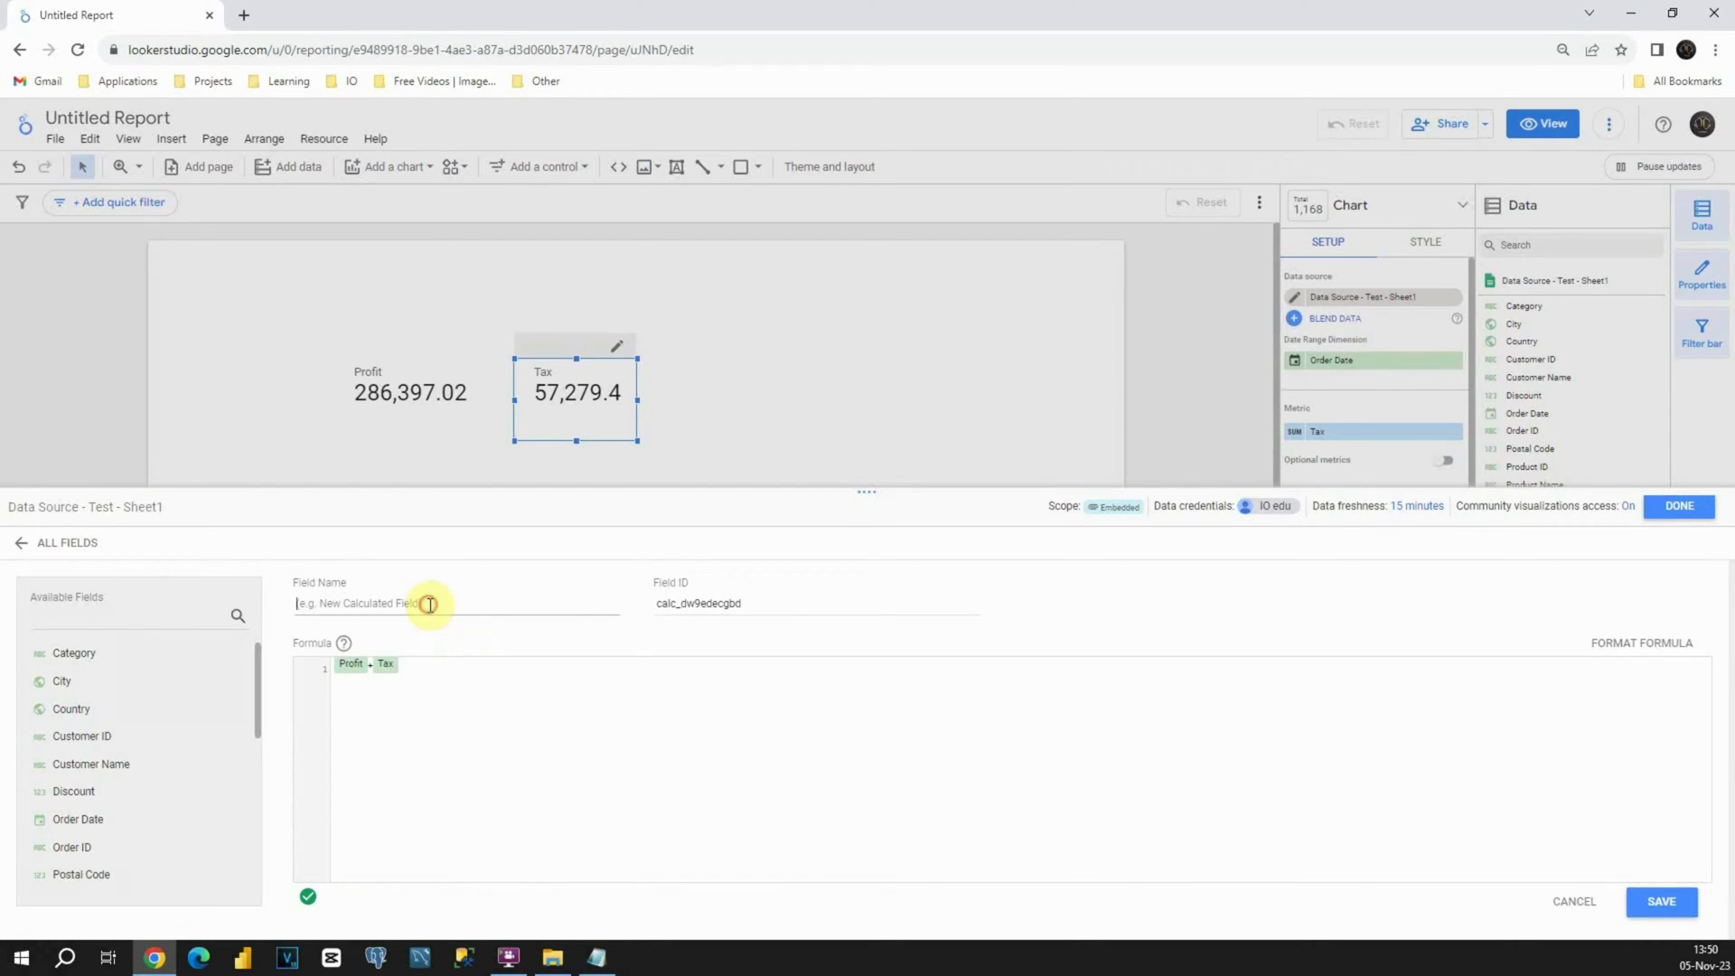
{"action": "type", "text": "profit & tax"}
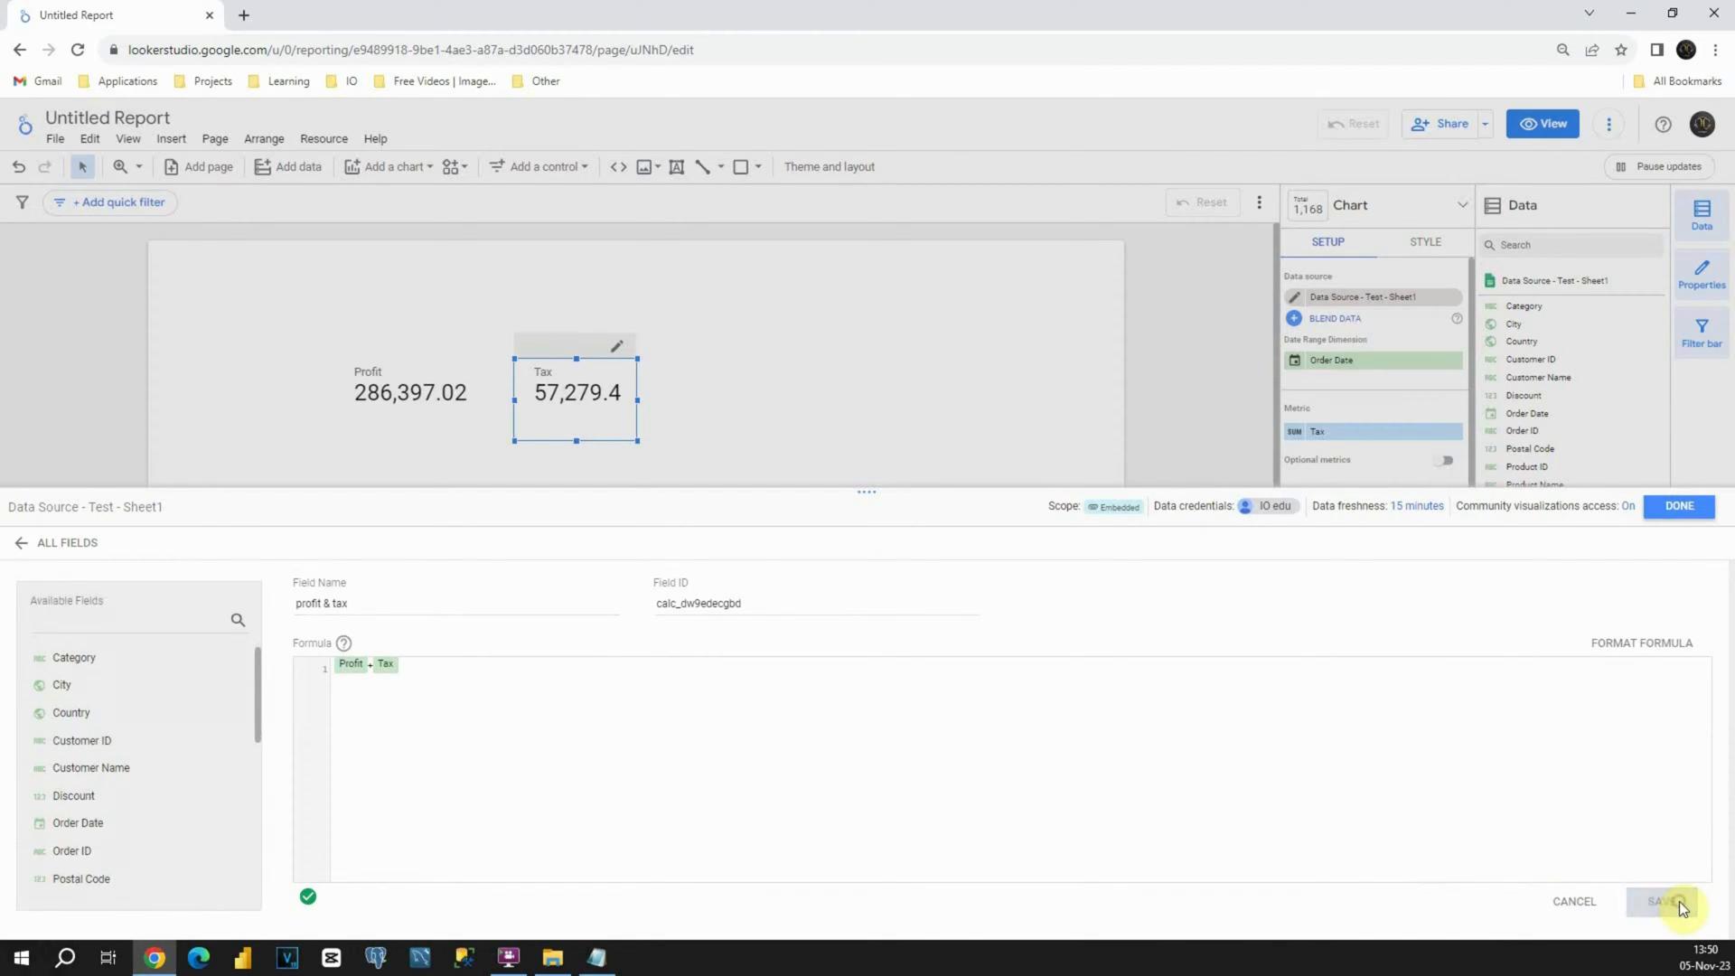
{"action": "left_click", "coordinate": [1656, 901]}
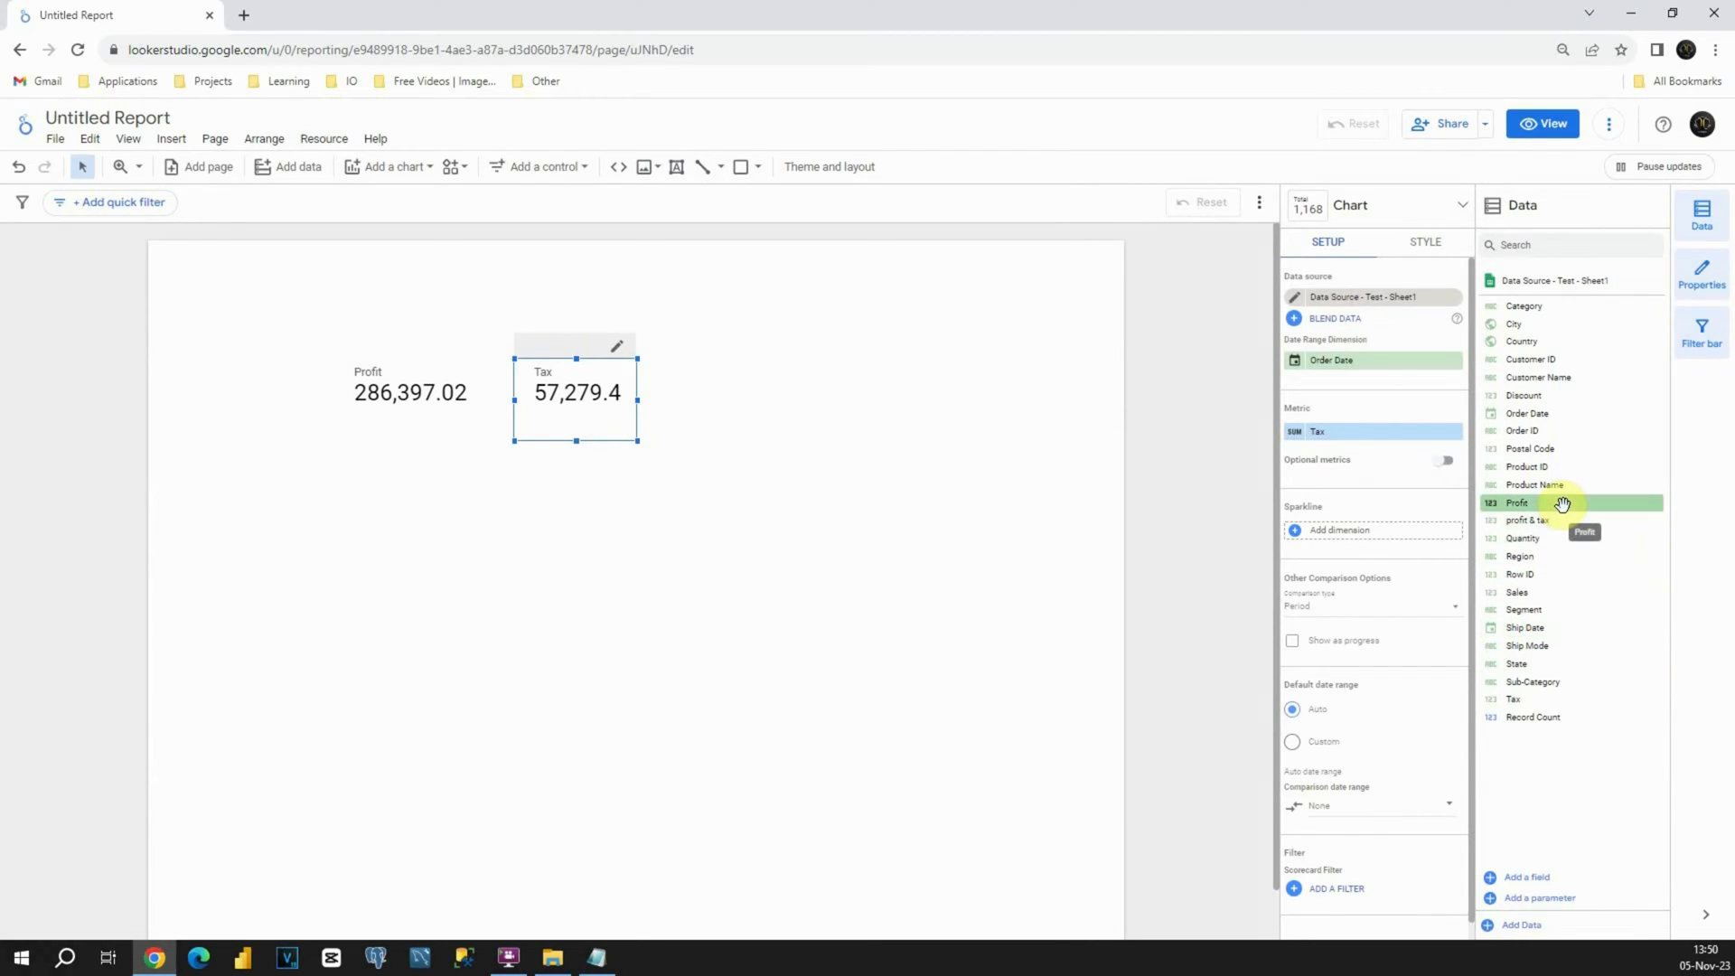
{"action": "mouse_move", "coordinate": [1537, 521]}
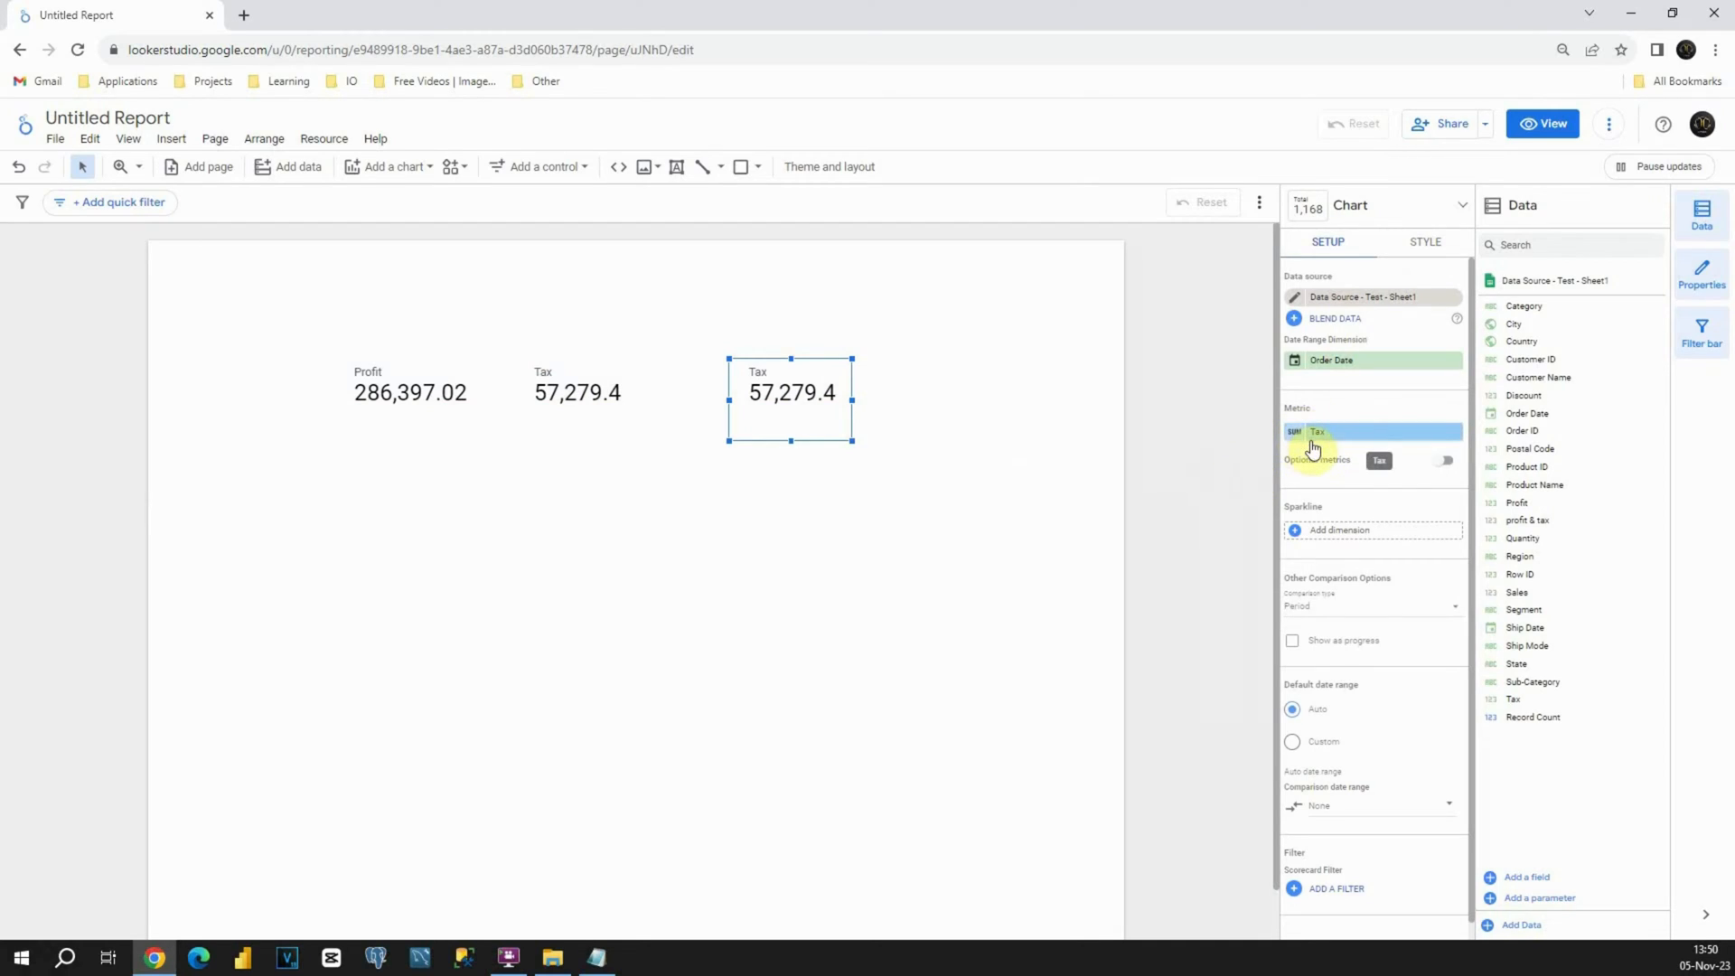
{"action": "mouse_move", "coordinate": [1549, 521]}
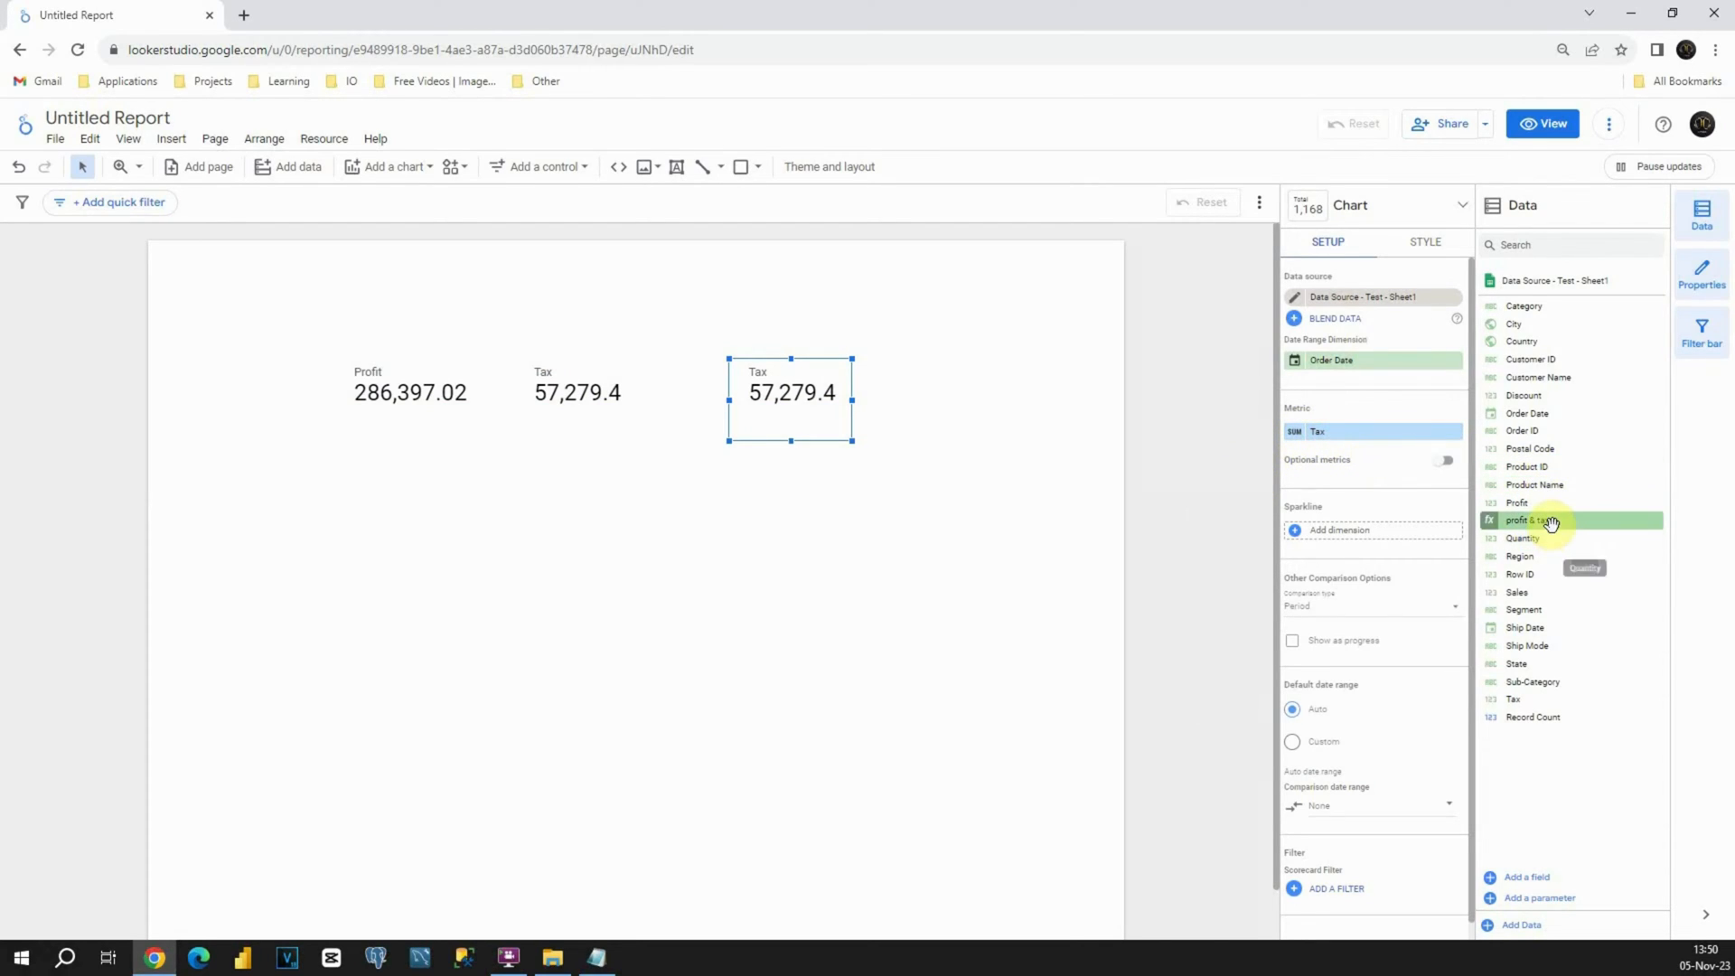